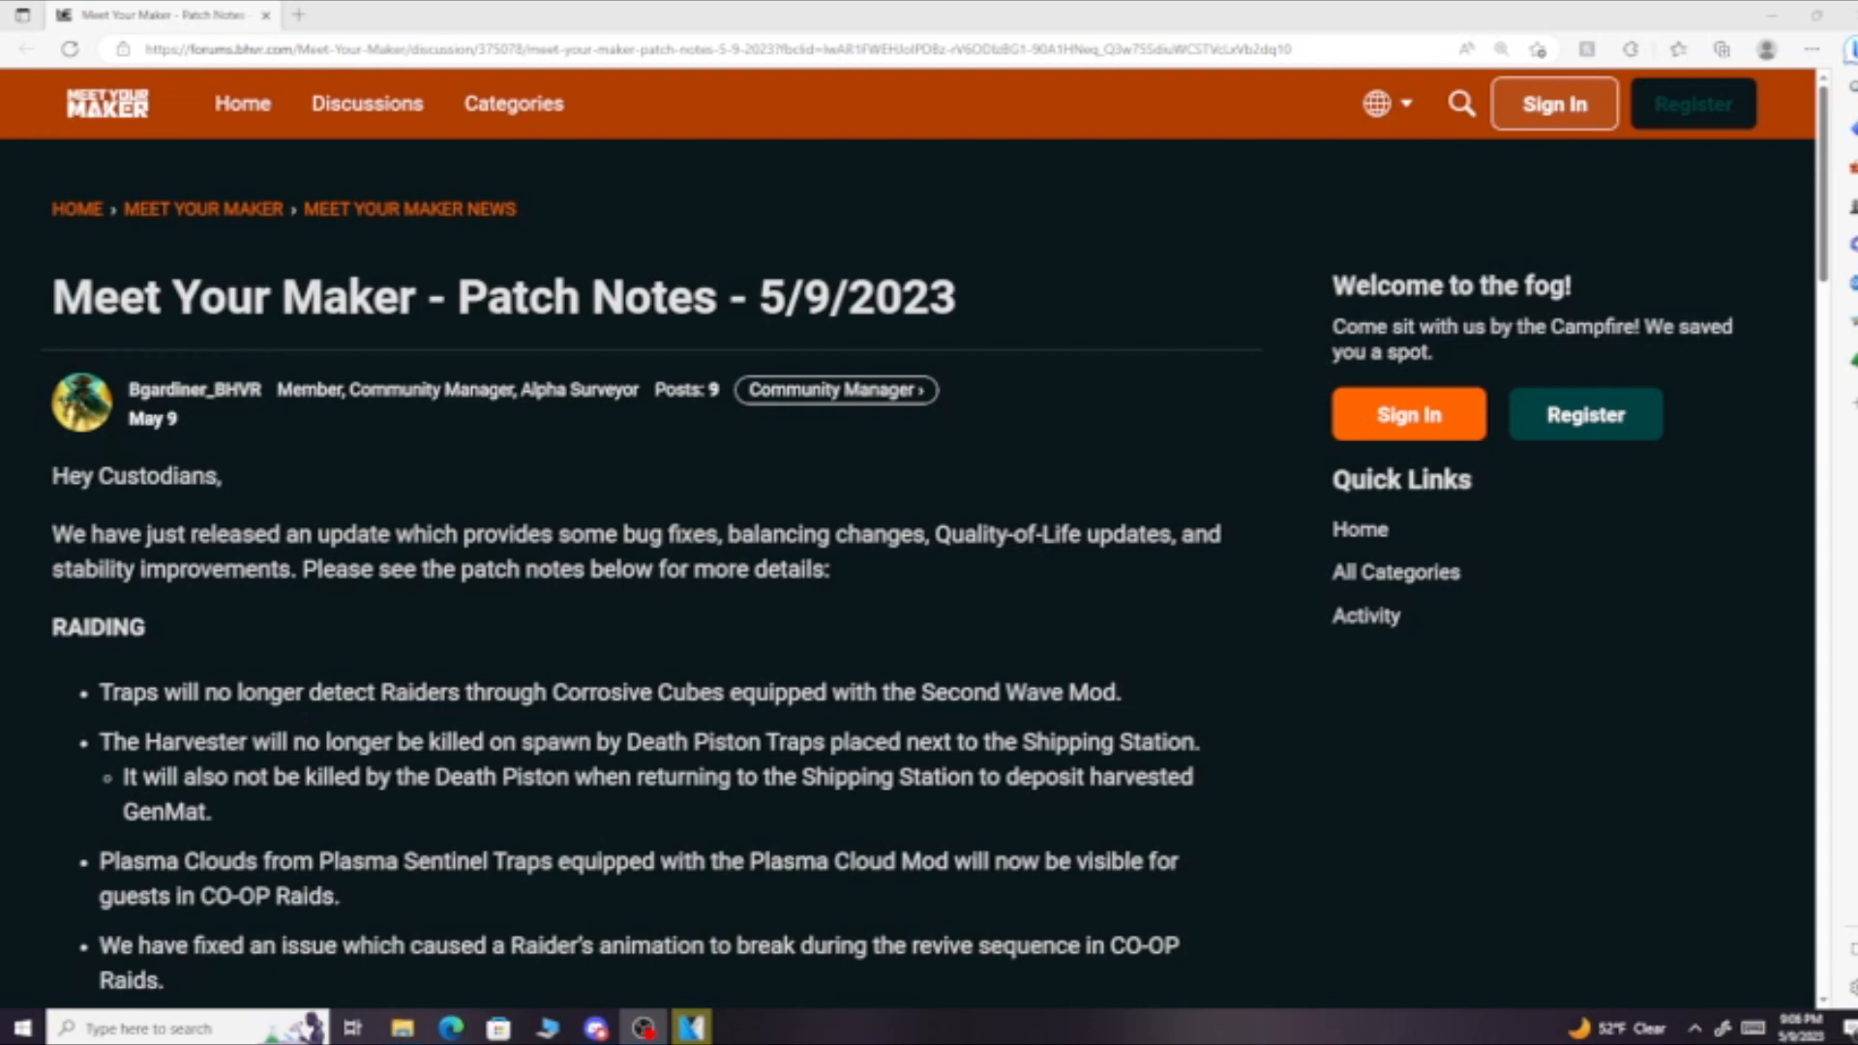
scroll(down, 3)
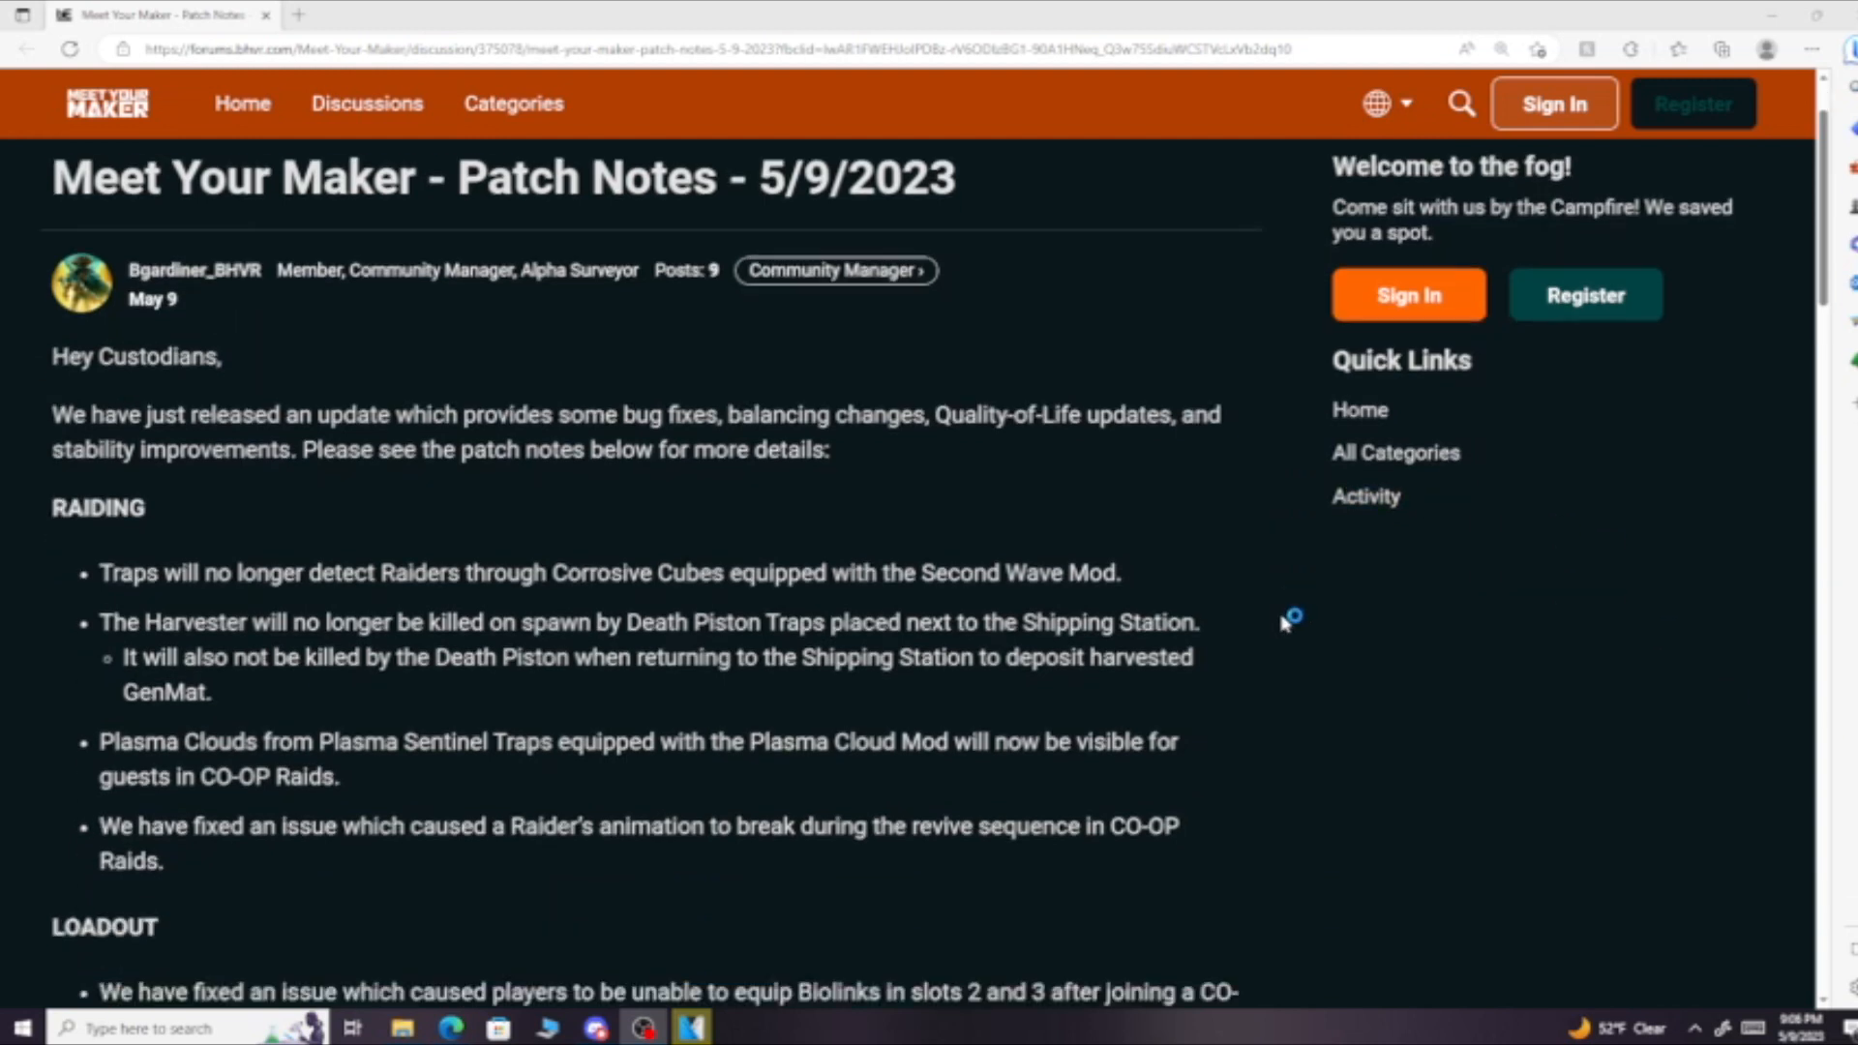
scroll(down, 3)
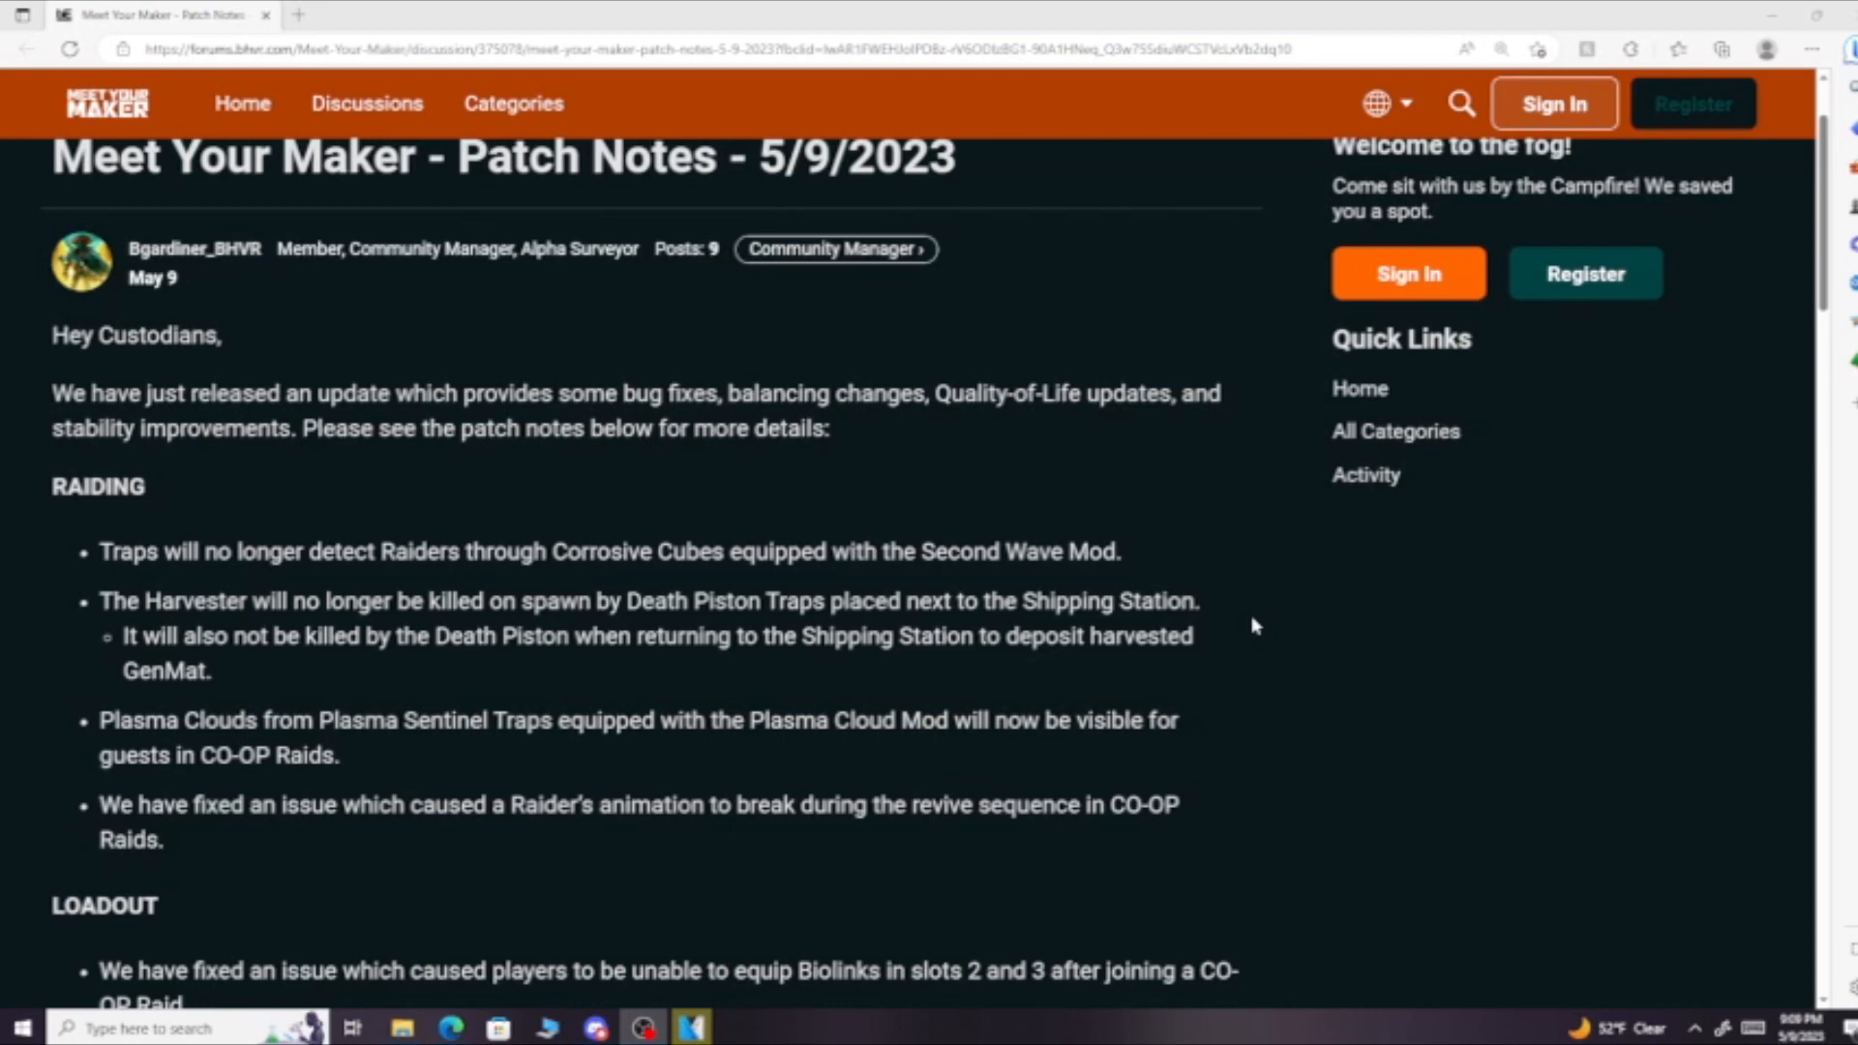
scroll(down, 3)
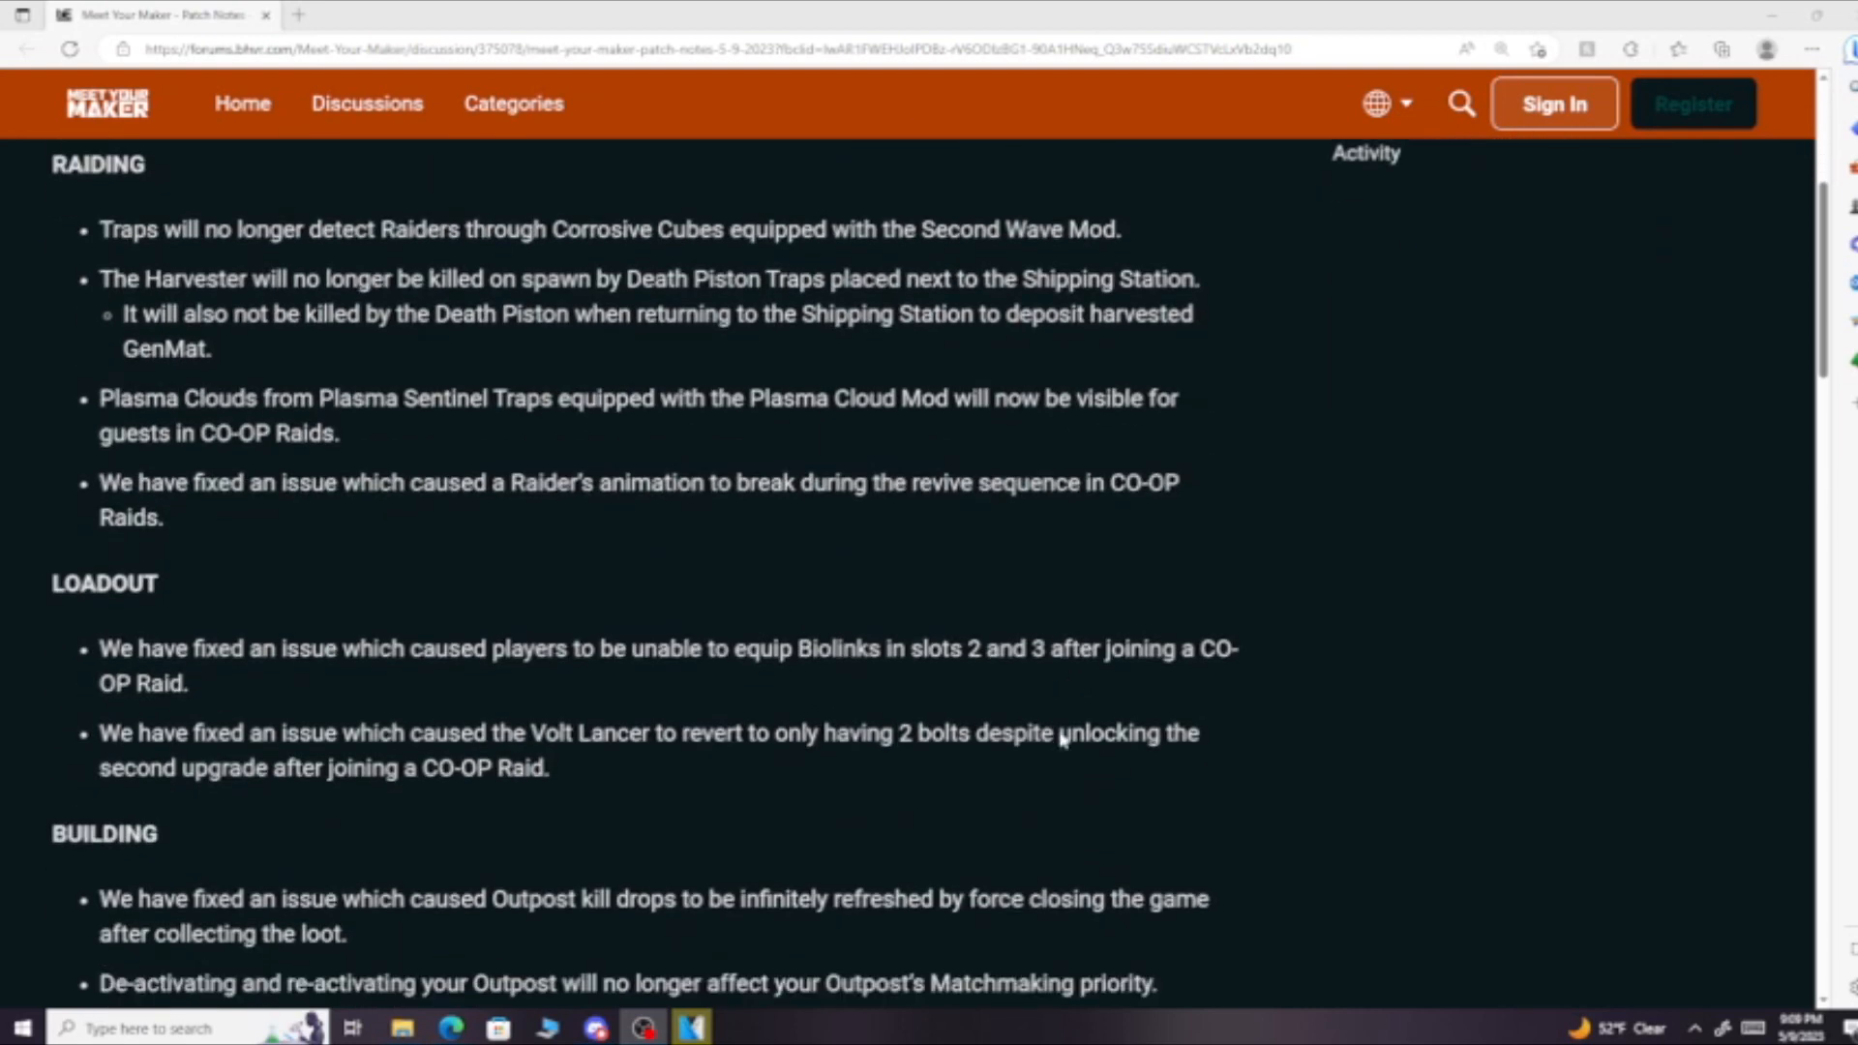
scroll(down, 3)
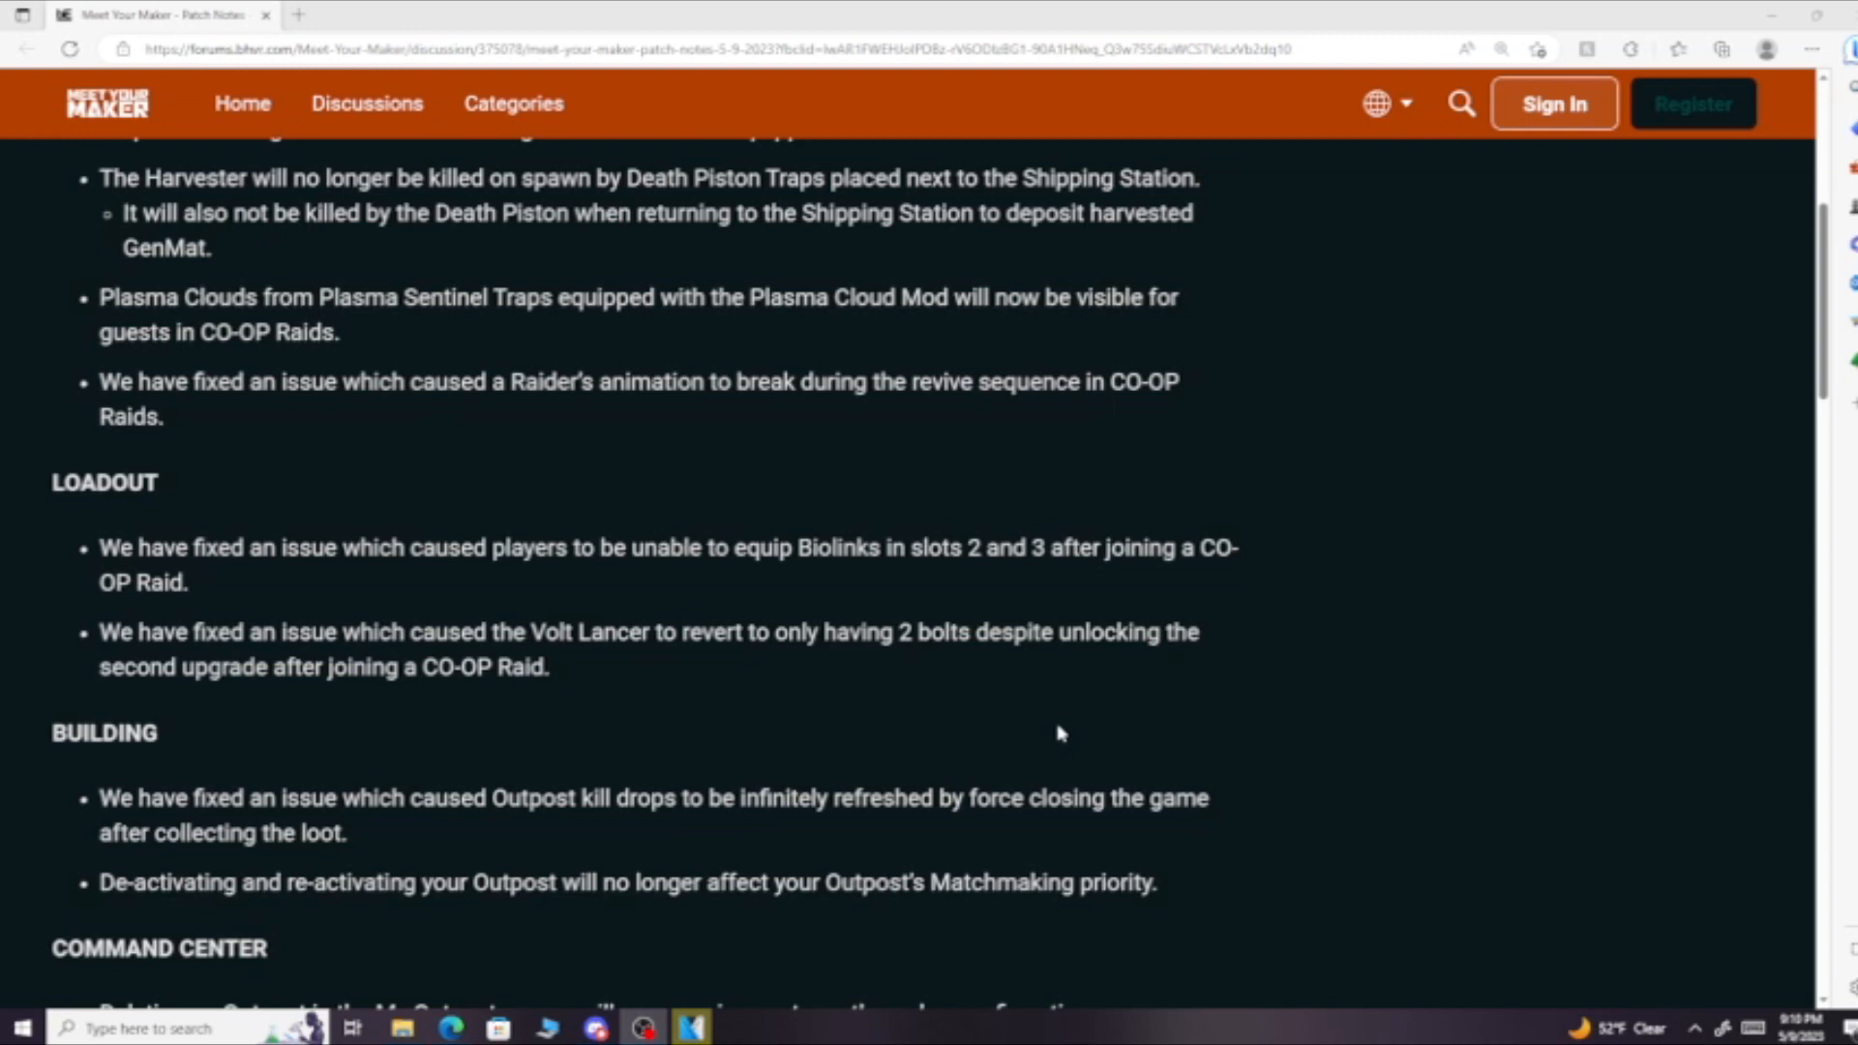
scroll(down, 3)
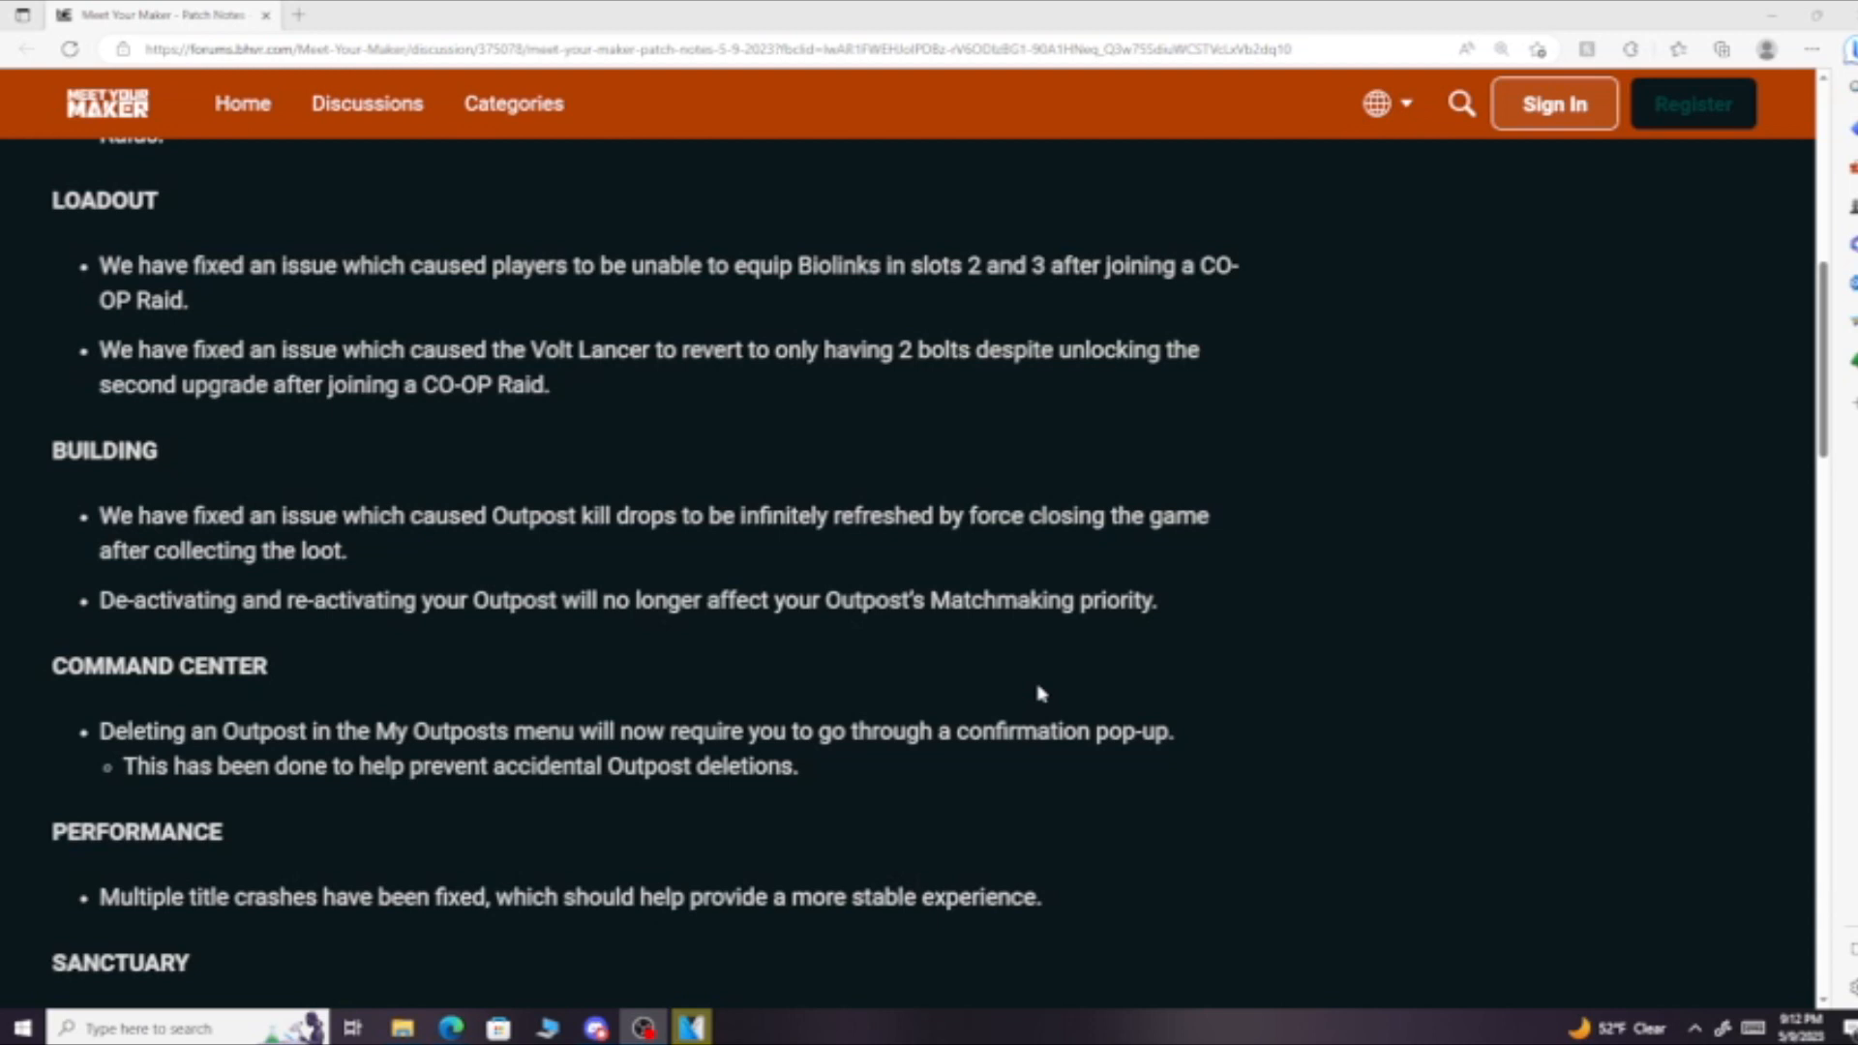
scroll(down, 3)
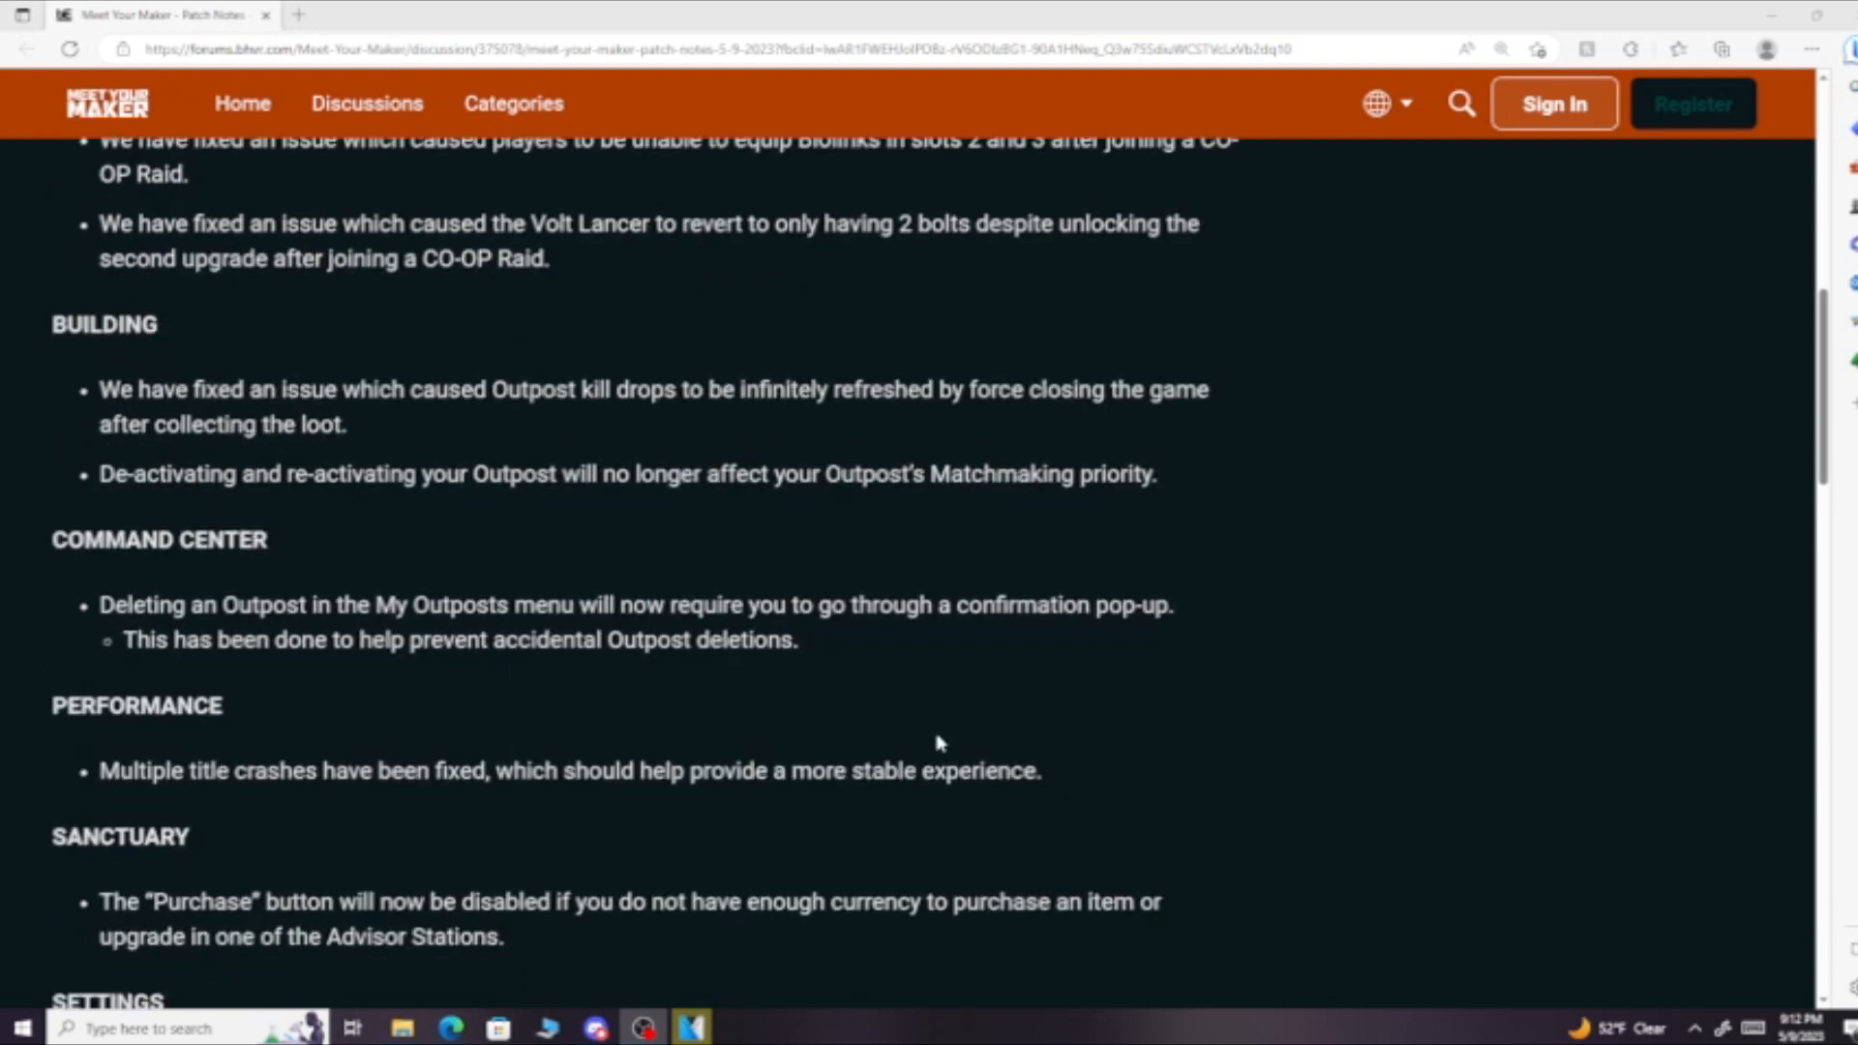
scroll(down, 3)
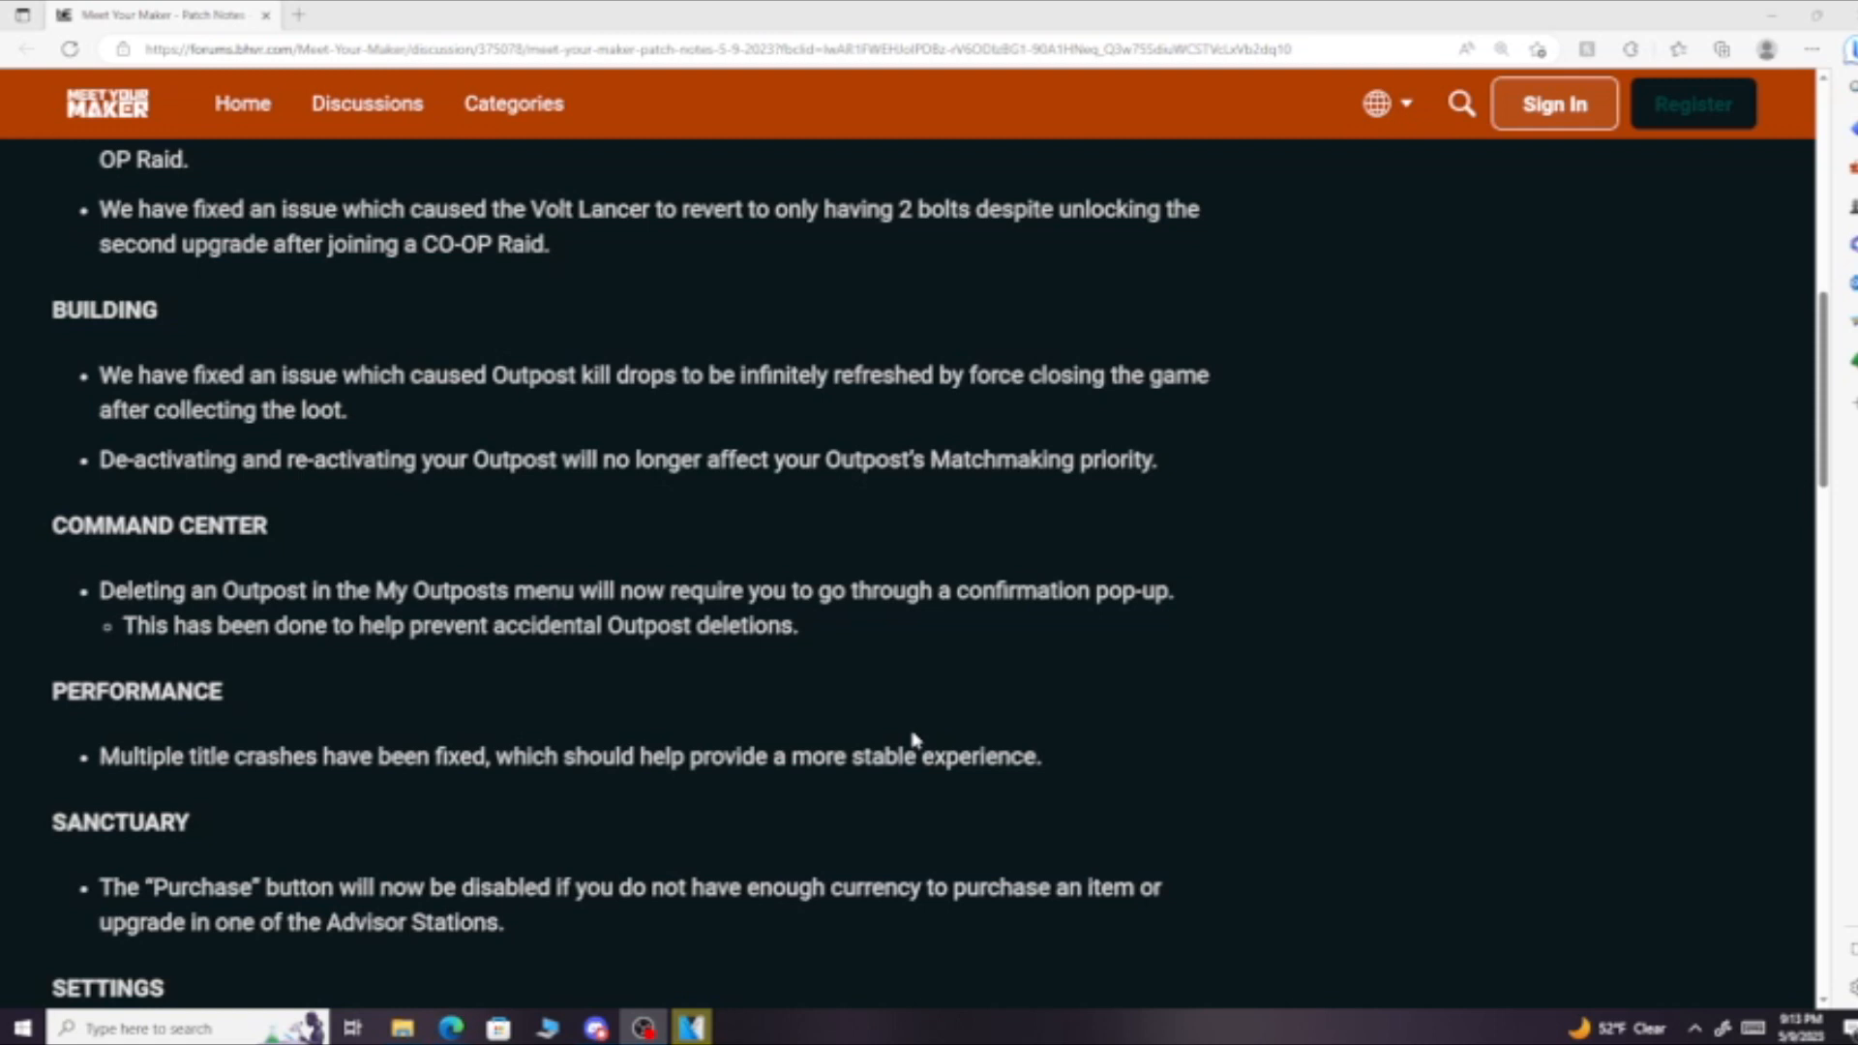
mouse_move(913, 704)
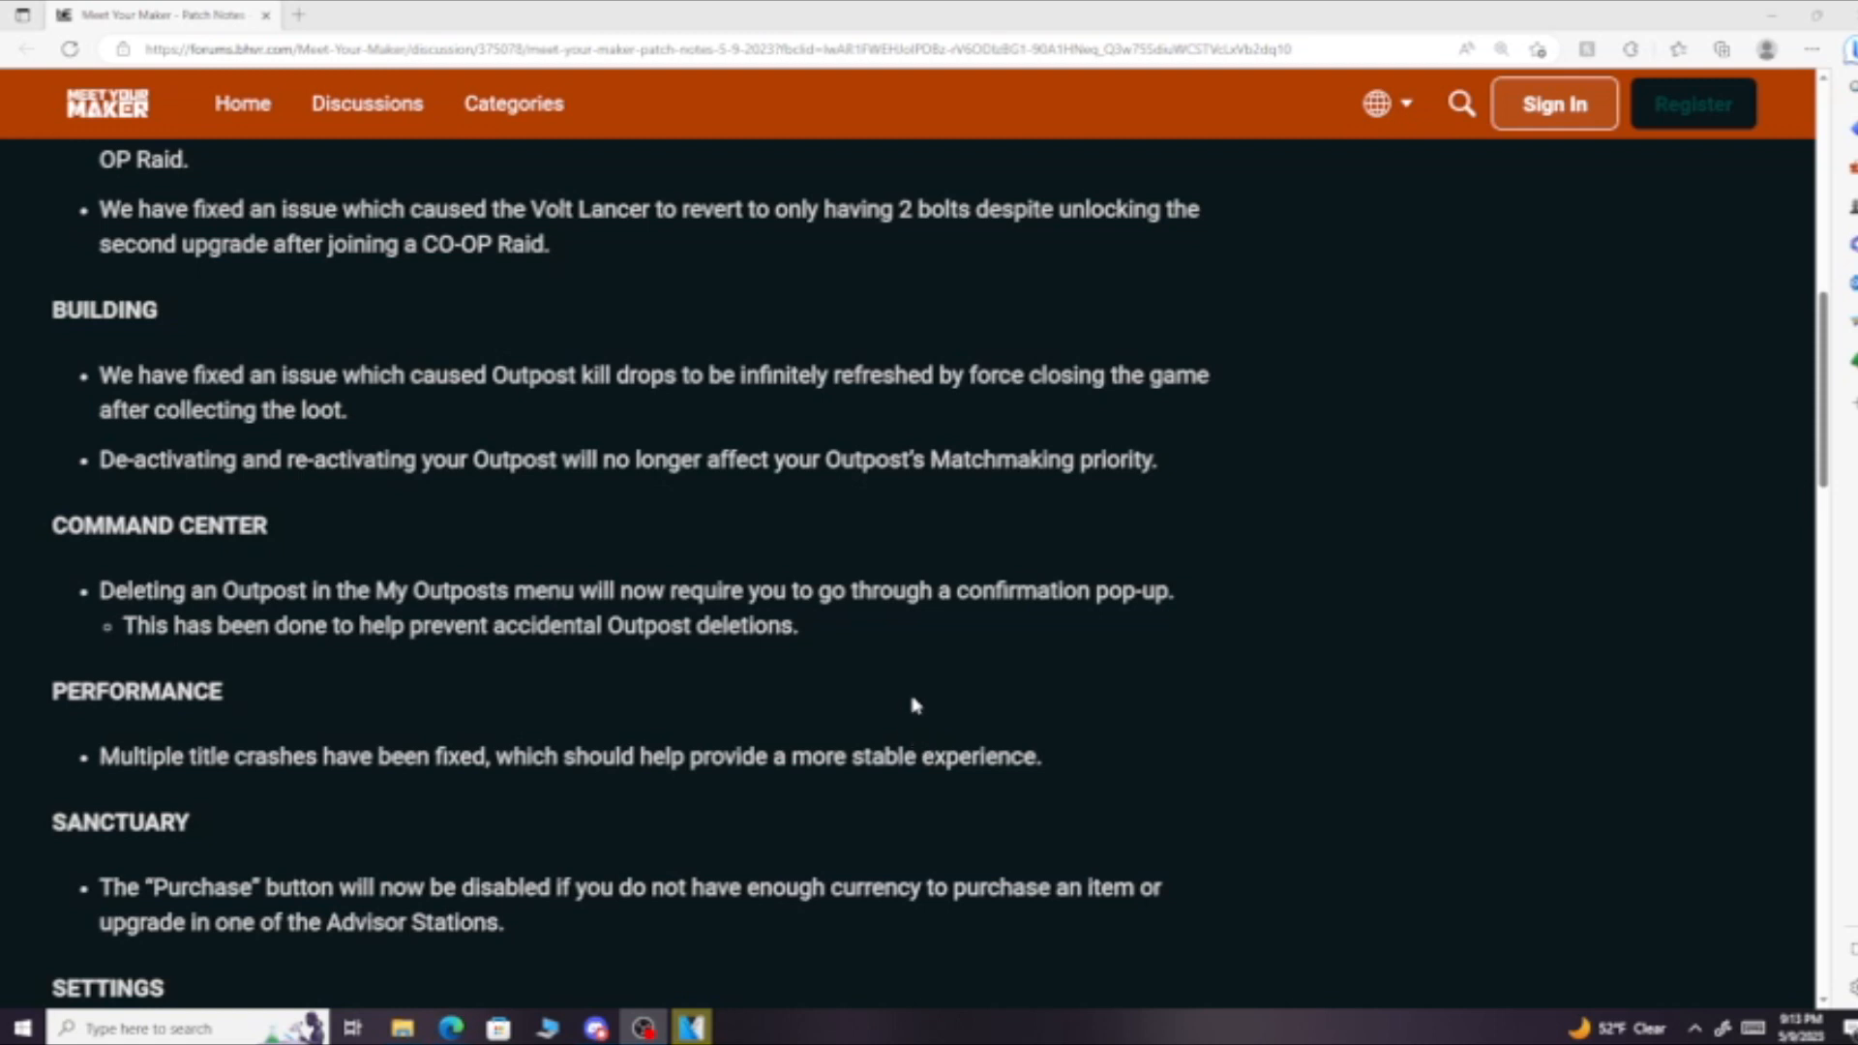
scroll(down, 3)
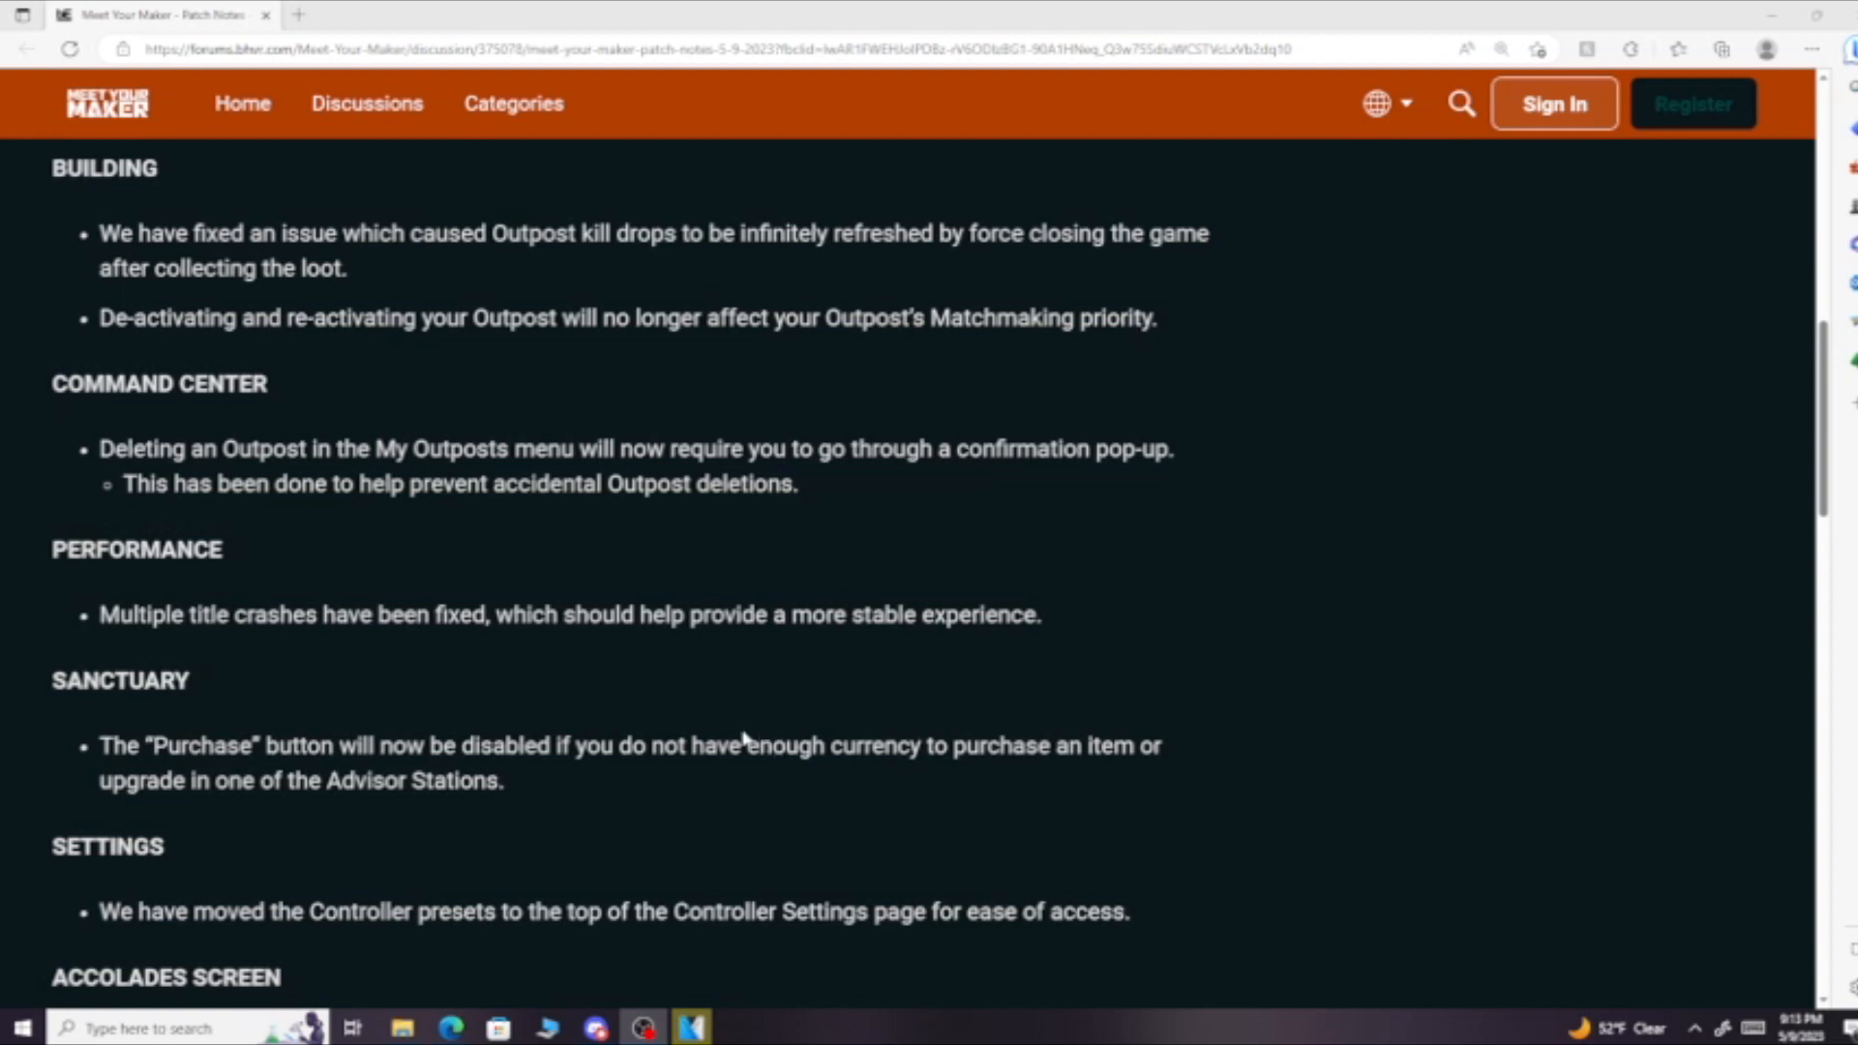
mouse_move(740, 718)
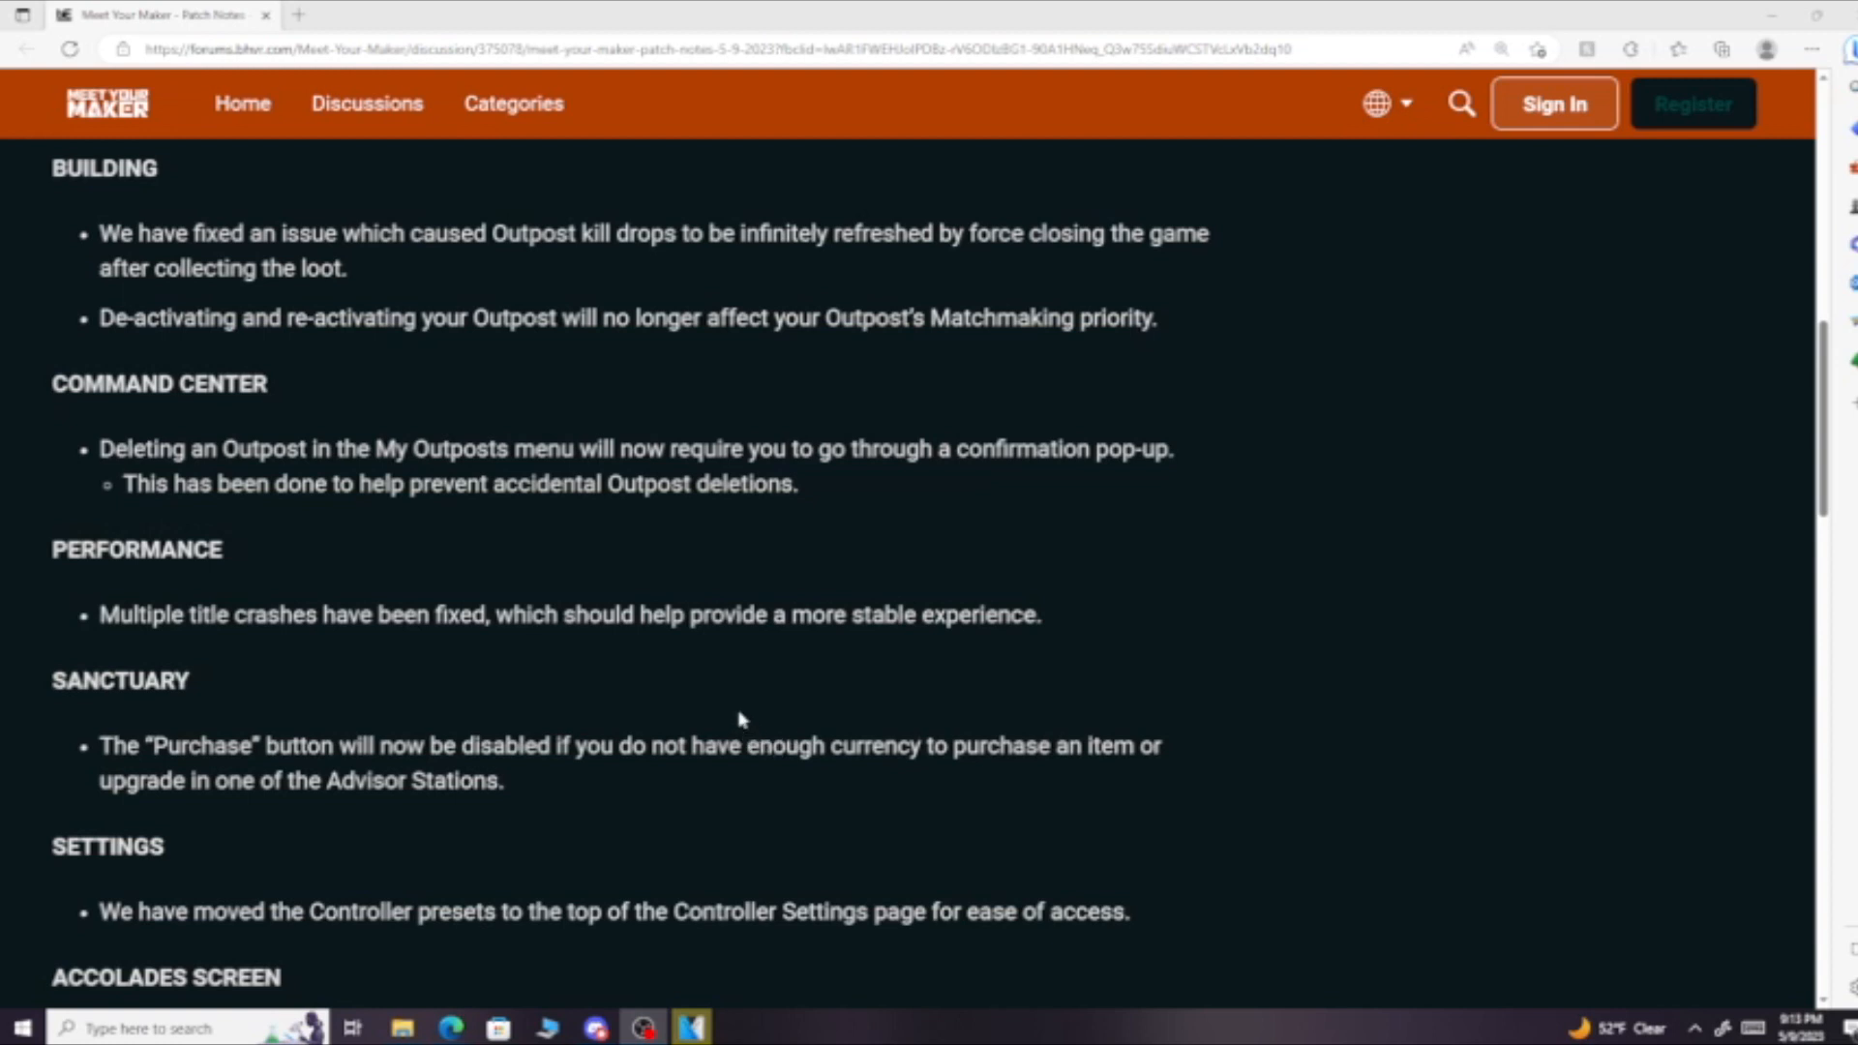
scroll(down, 3)
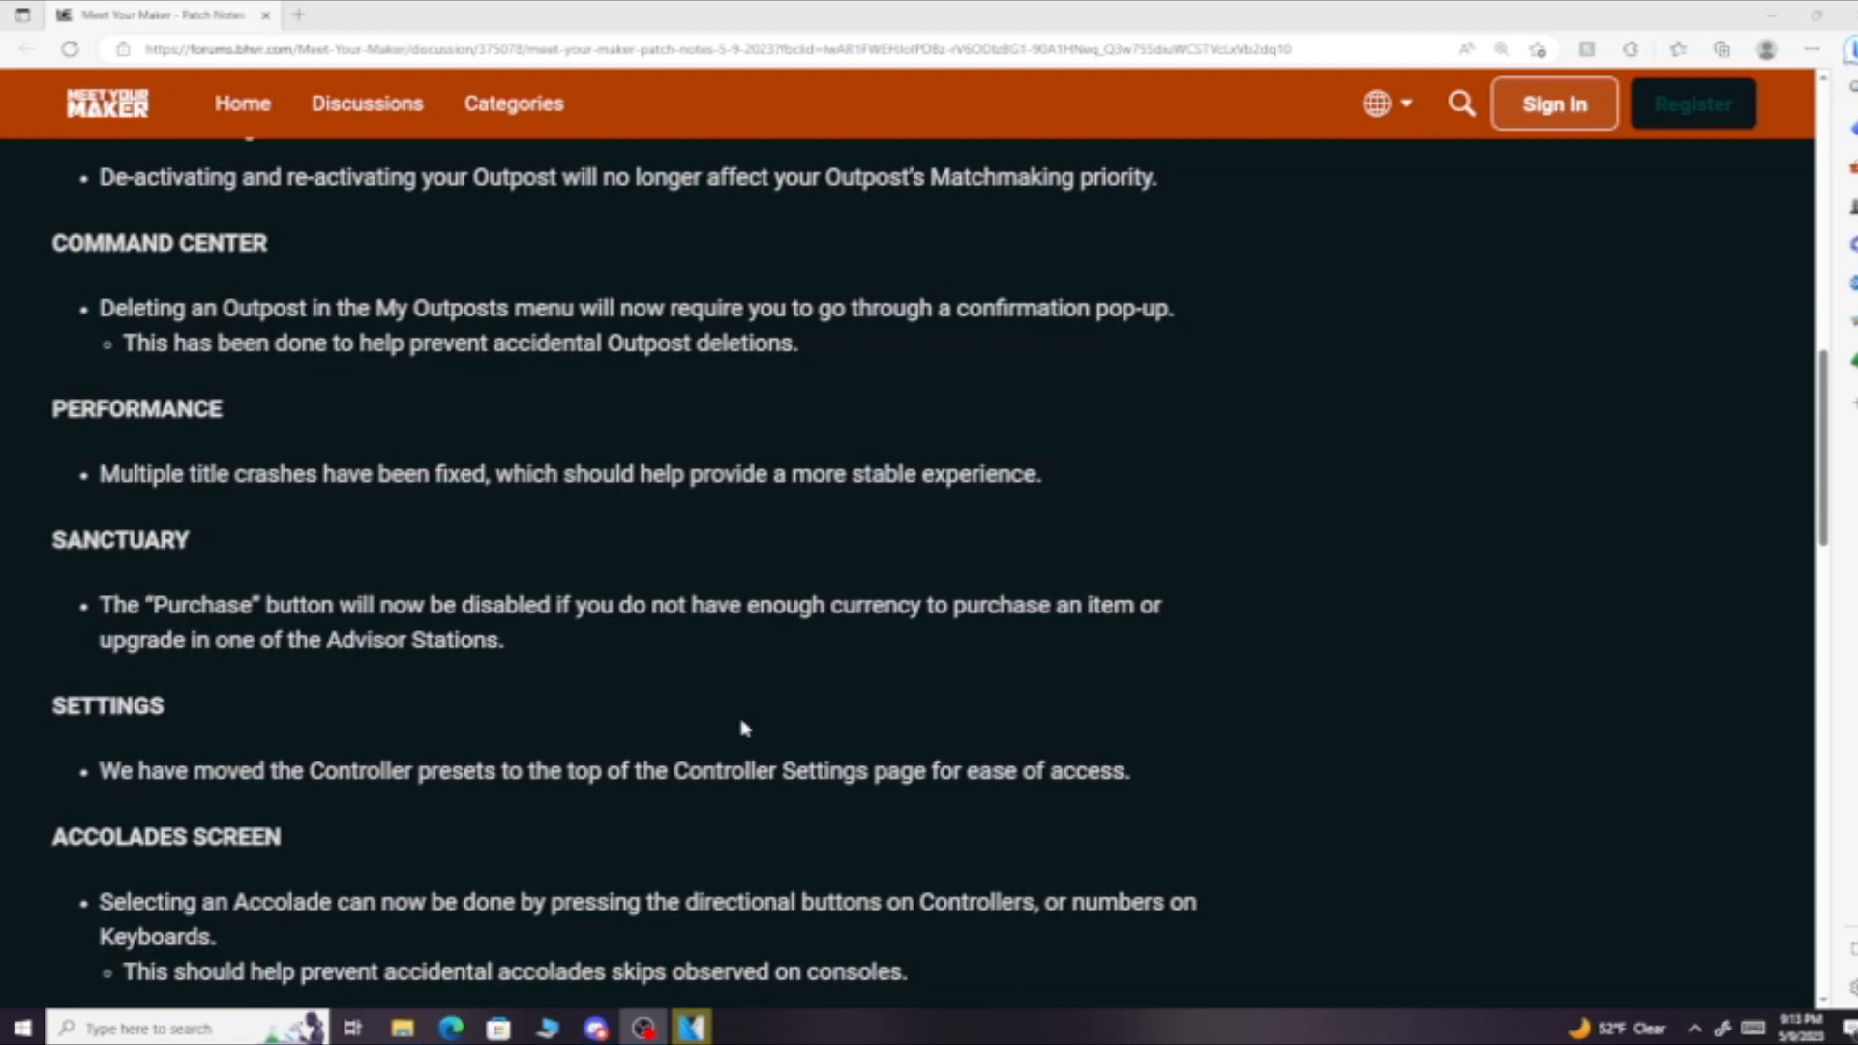
mouse_move(723, 756)
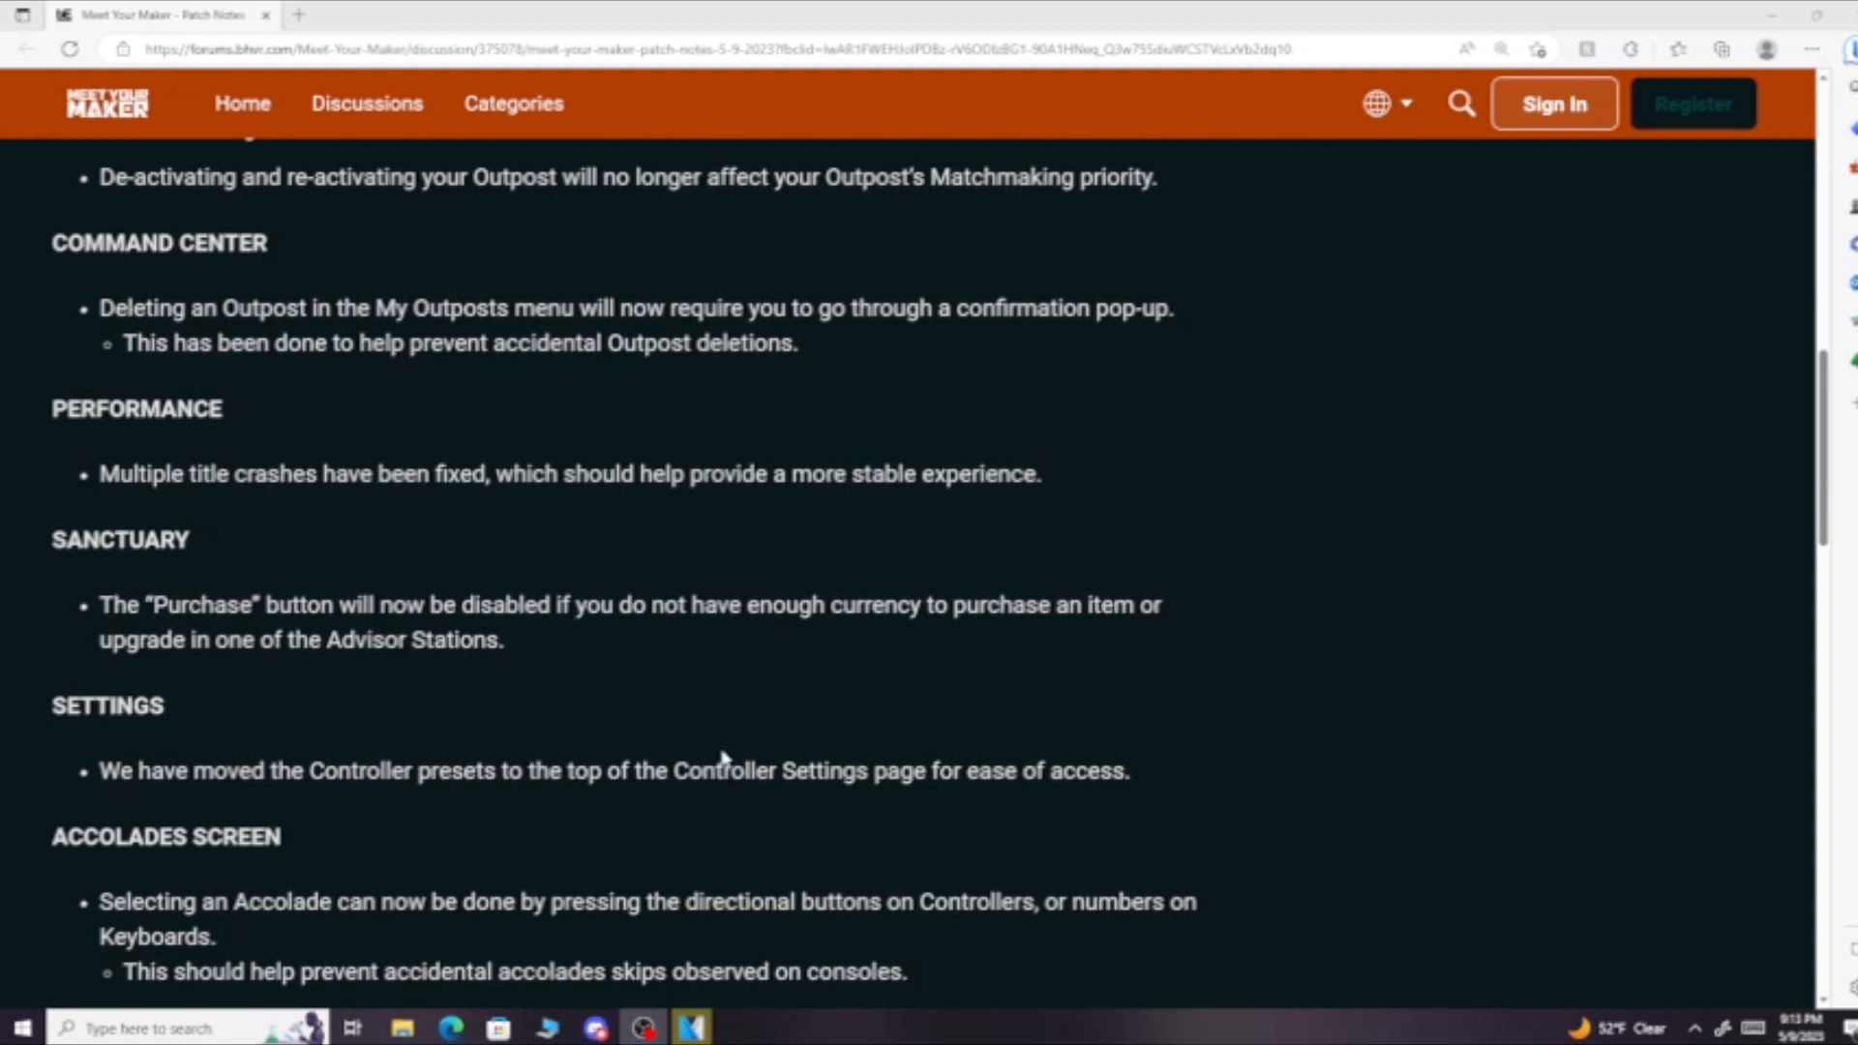
scroll(down, 3)
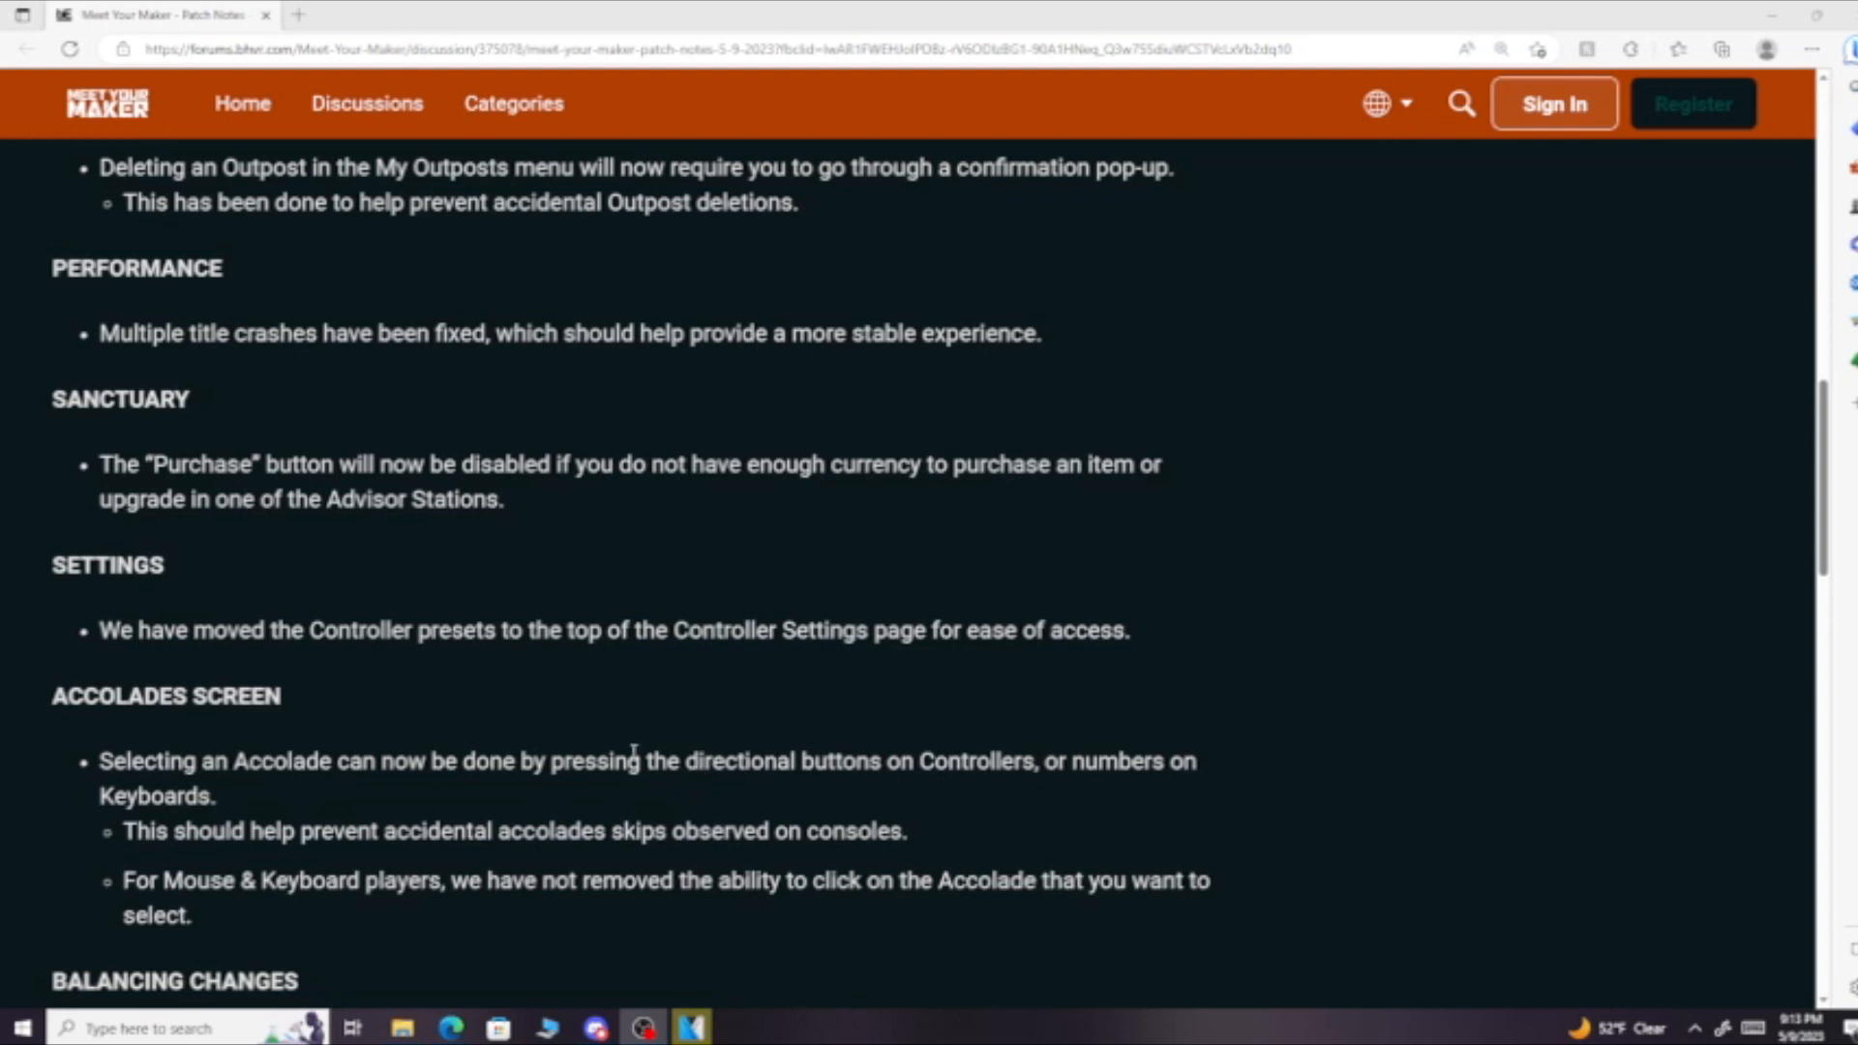
scroll(down, 3)
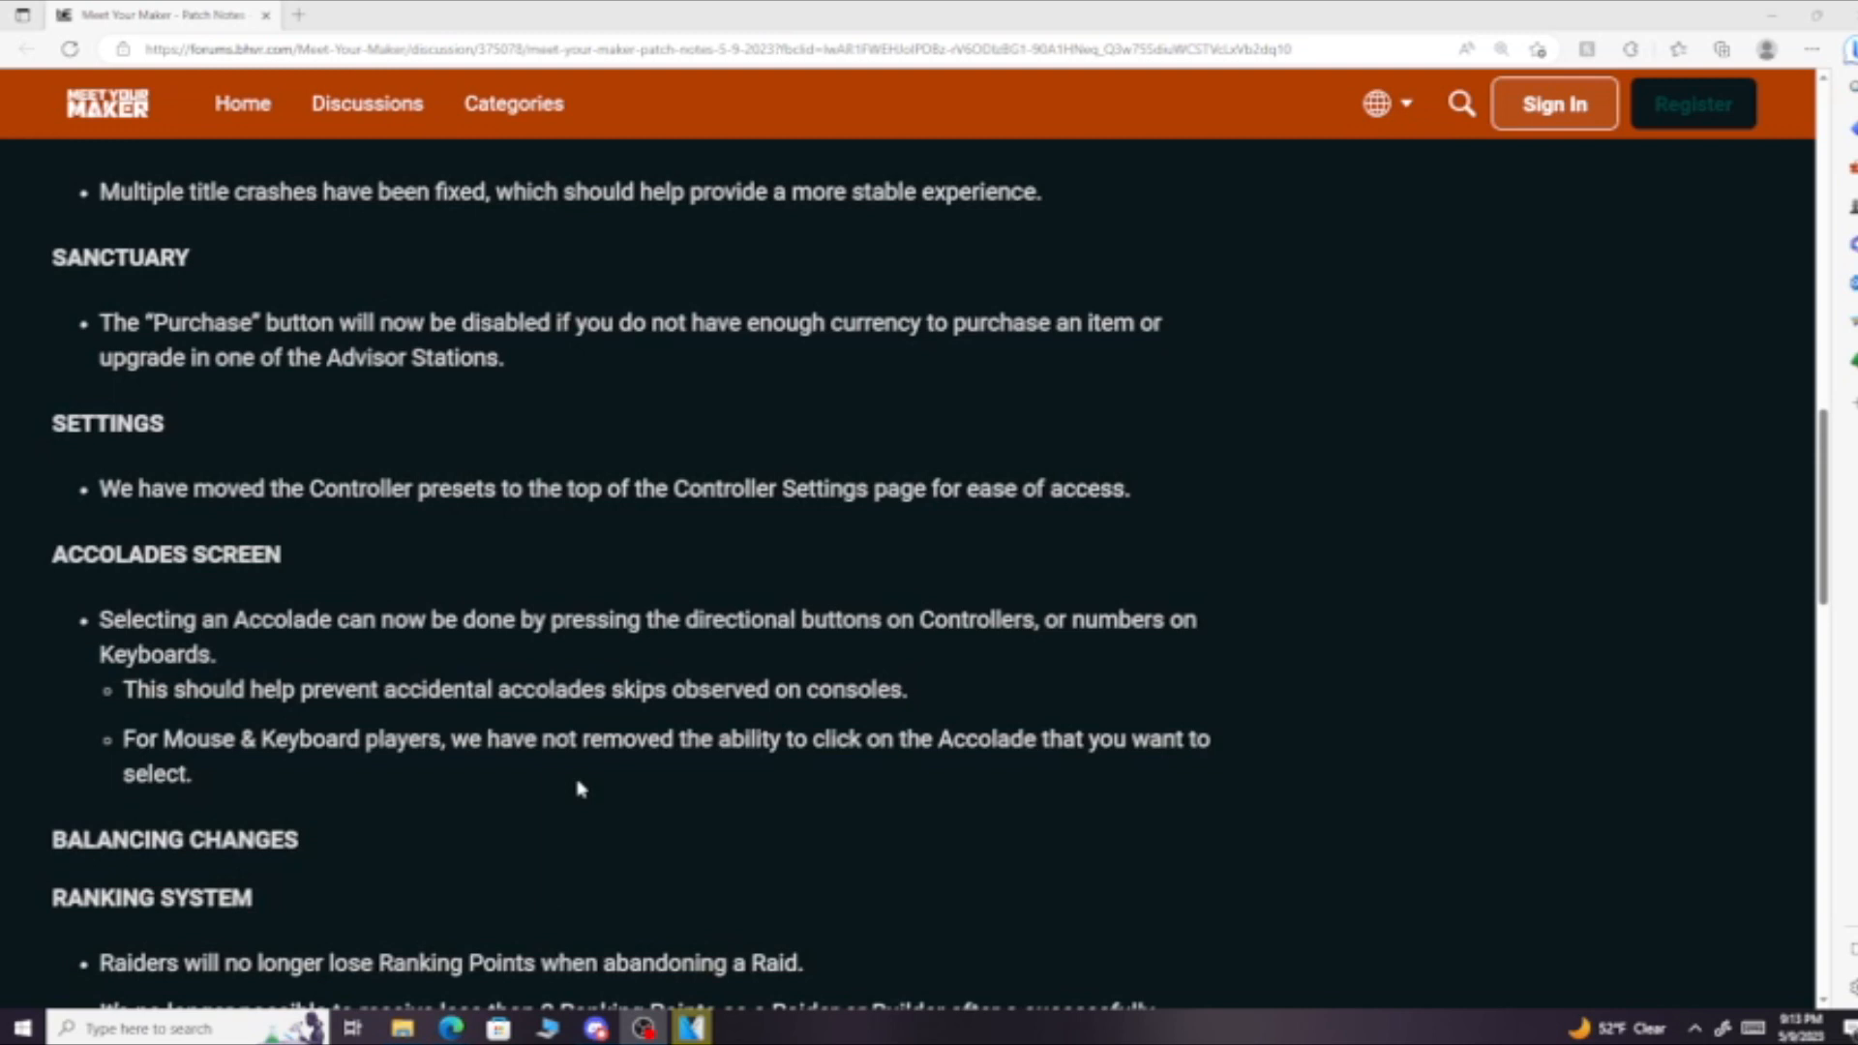
scroll(down, 3)
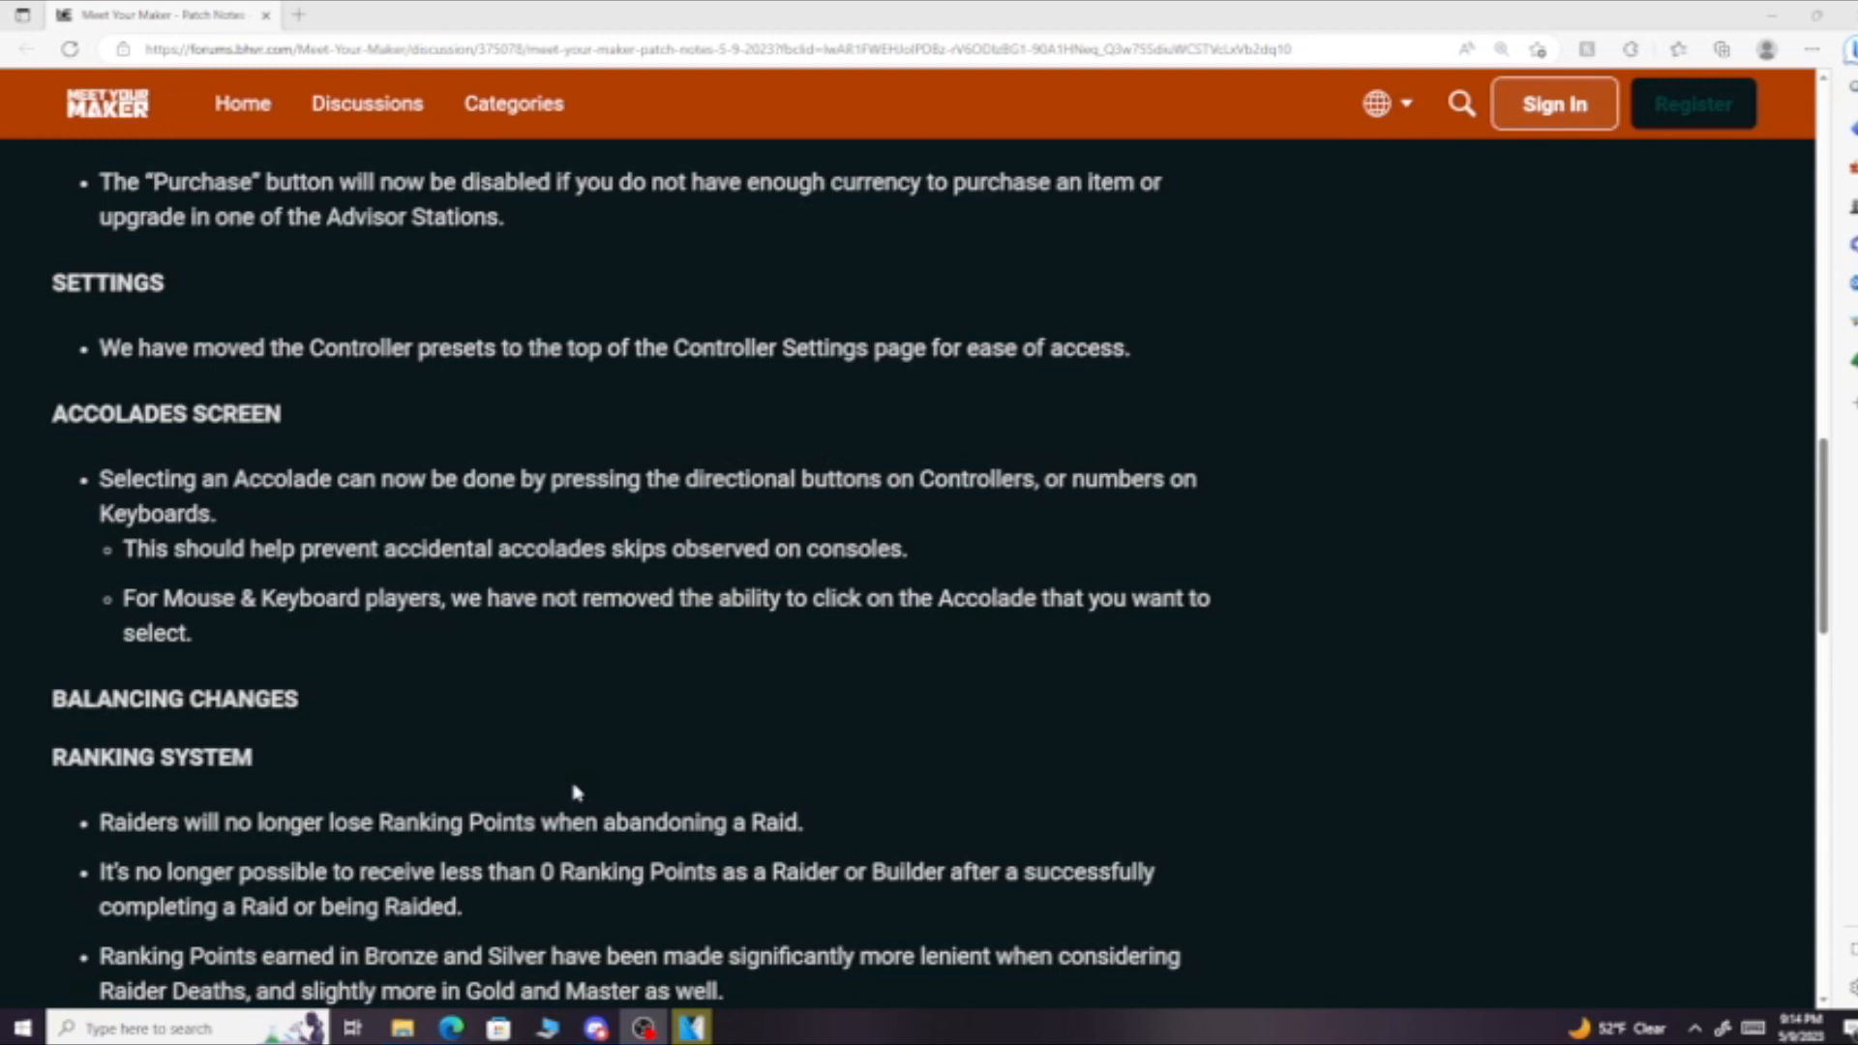
scroll(down, 3)
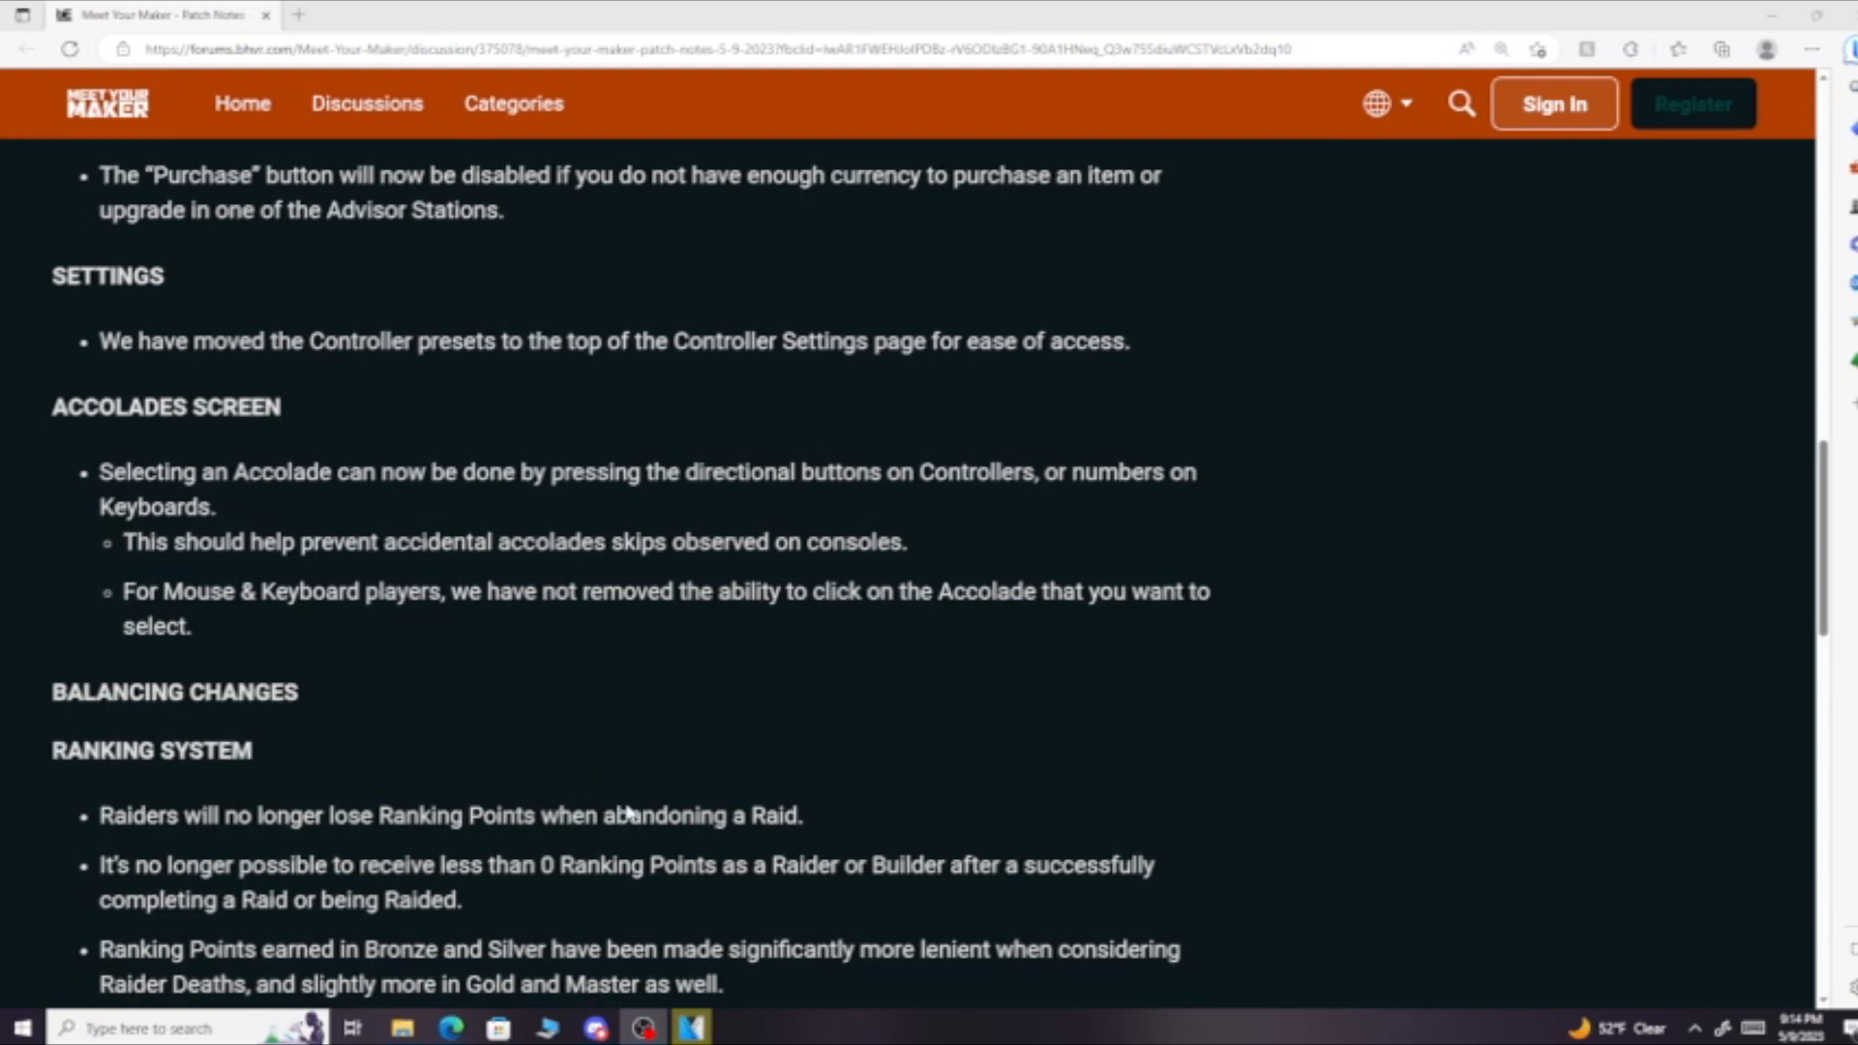
scroll(down, 3)
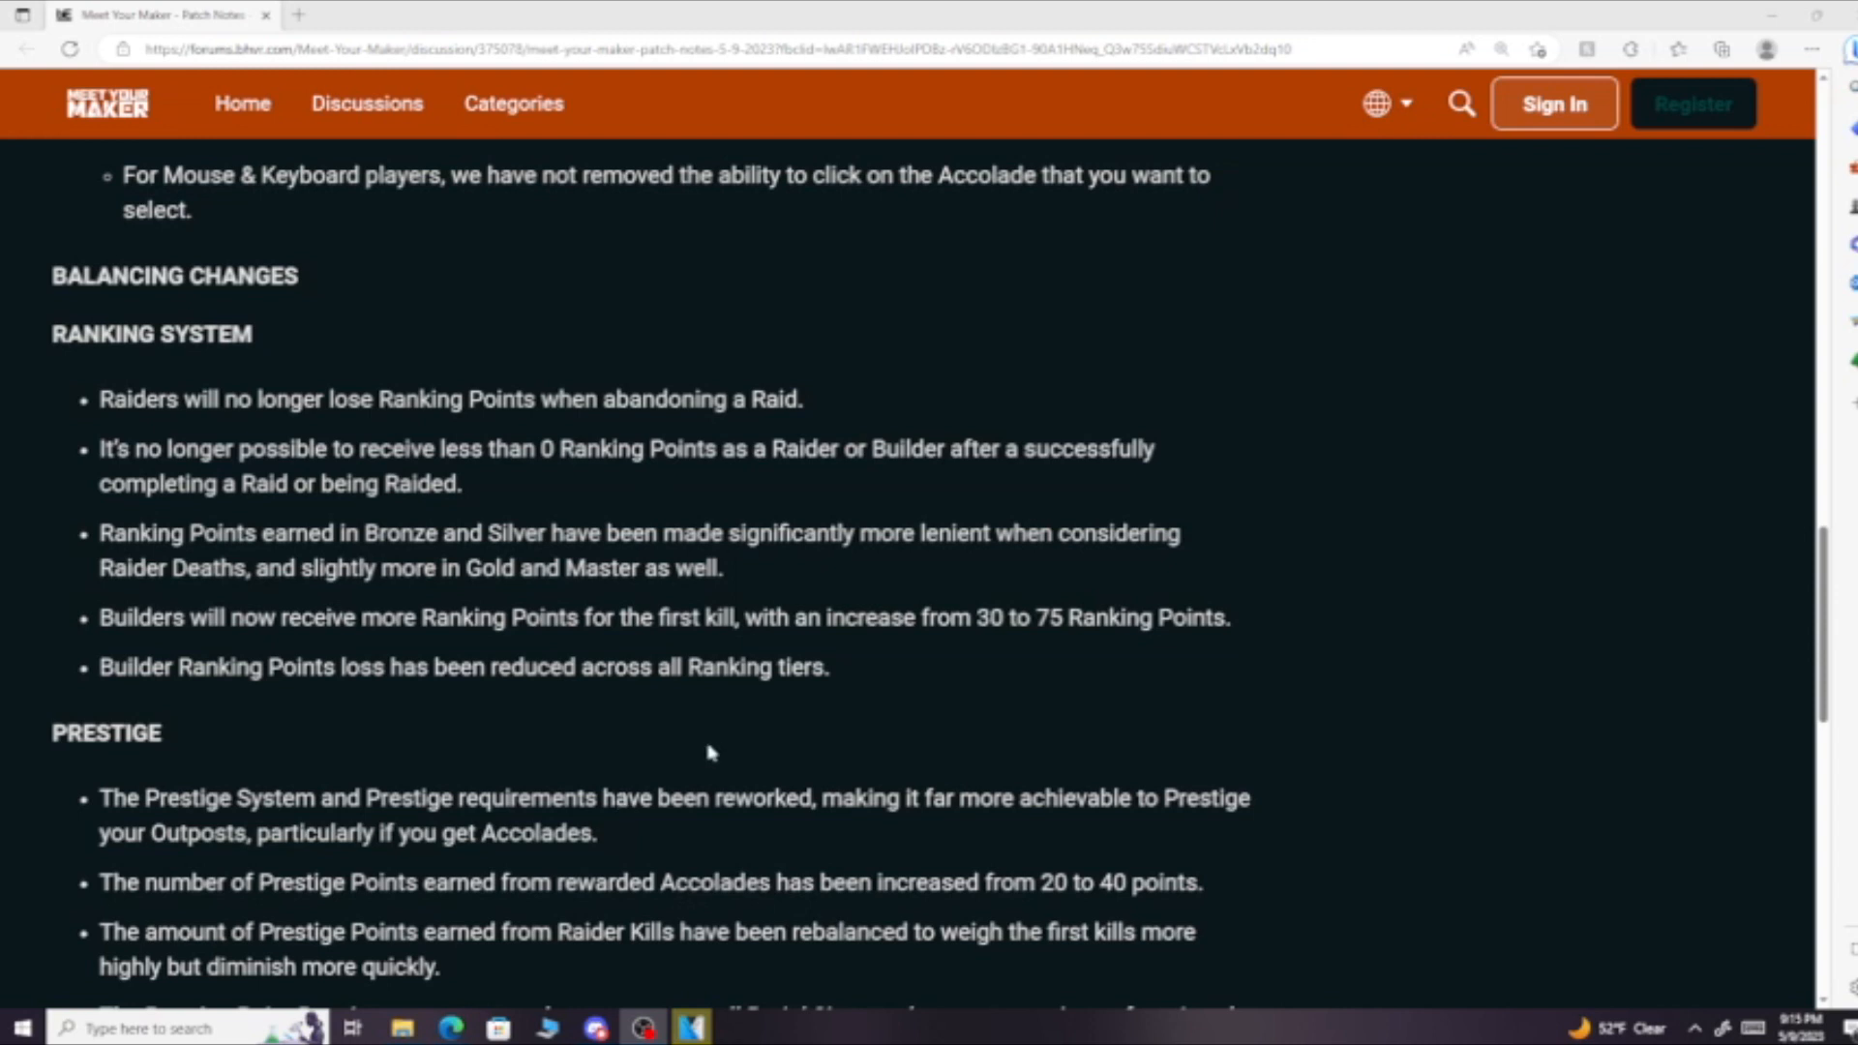
mouse_move(708, 751)
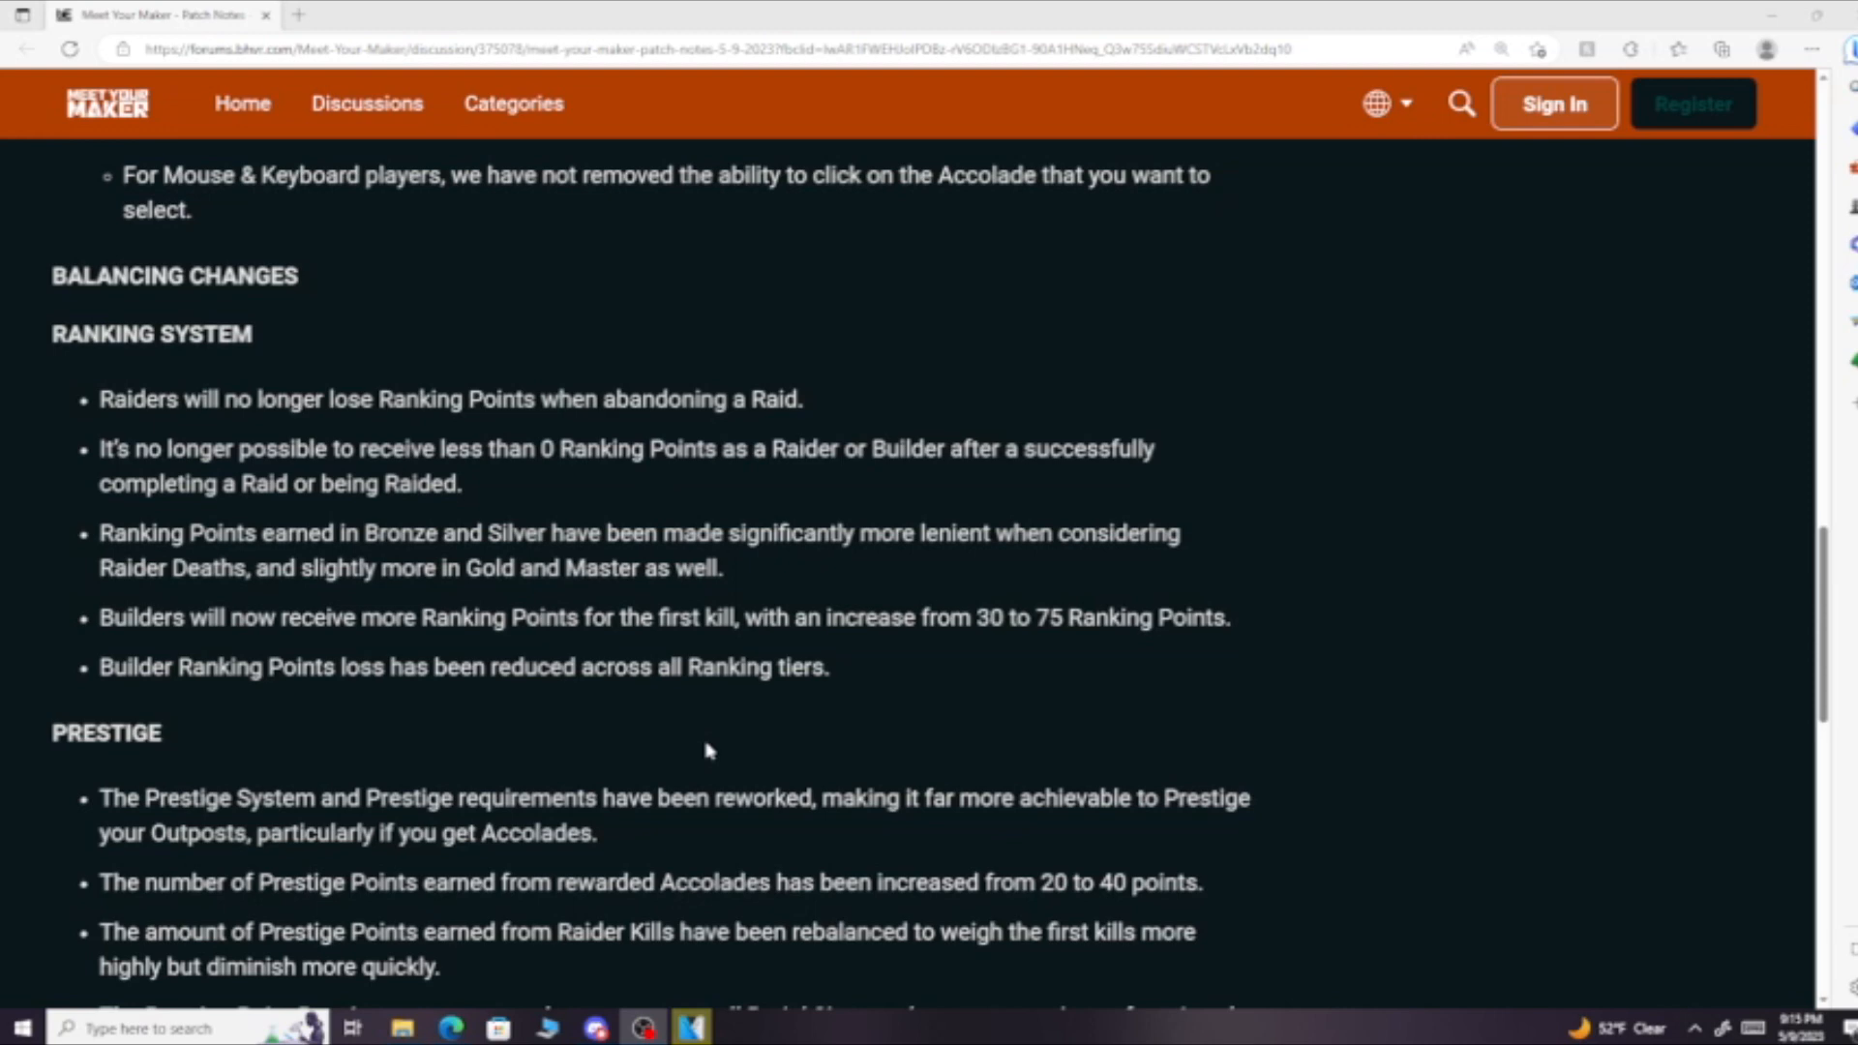
scroll(down, 3)
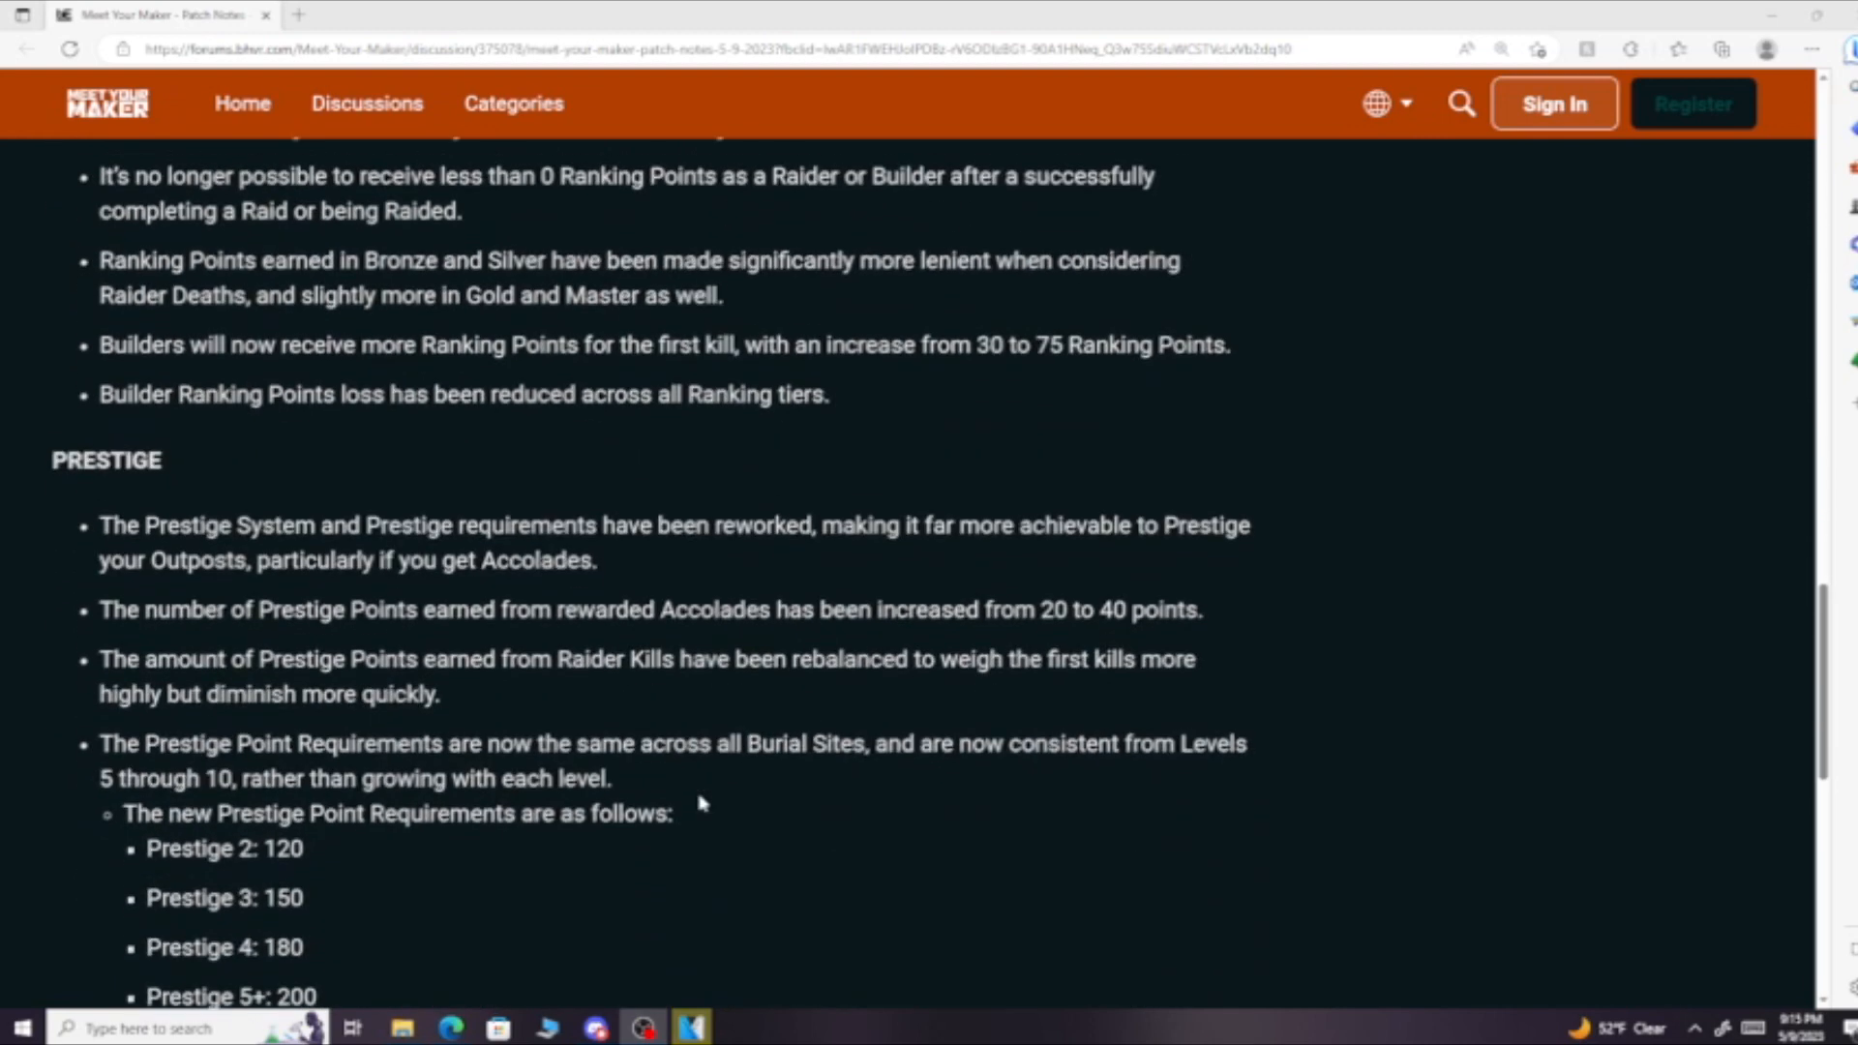
scroll(down, 3)
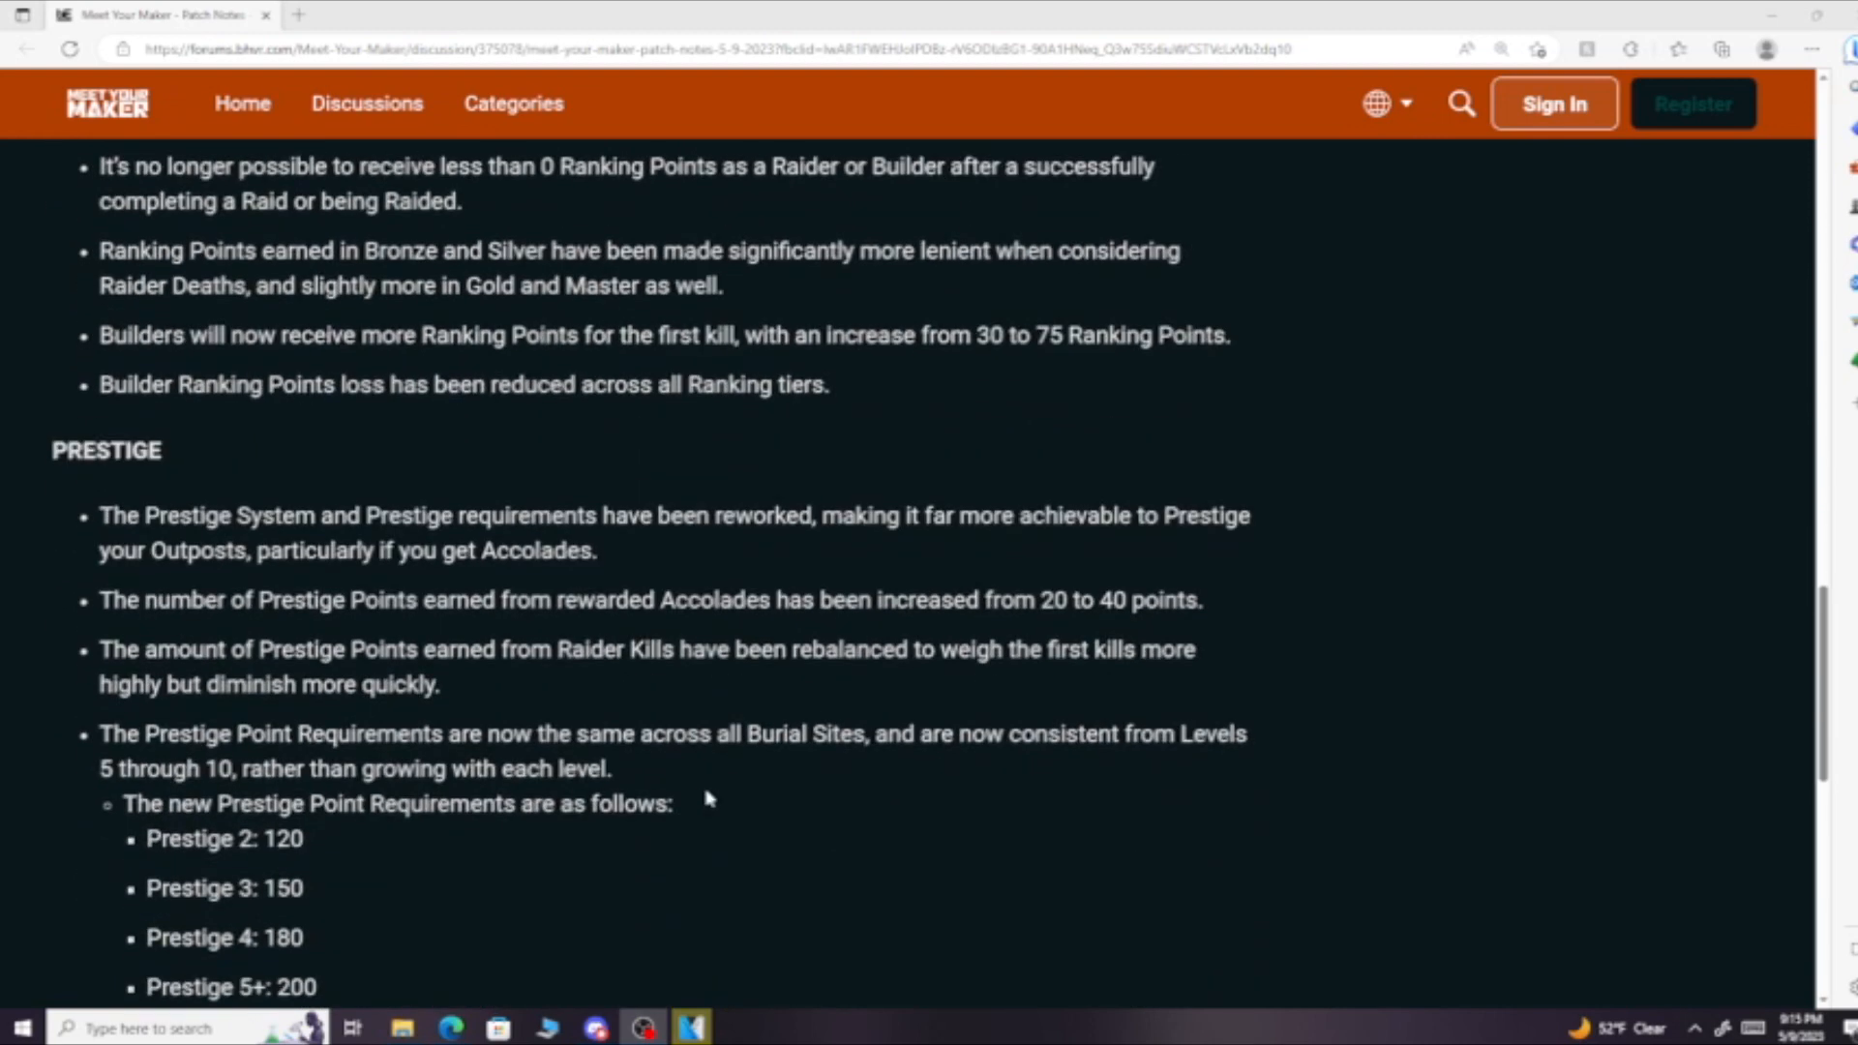
scroll(down, 3)
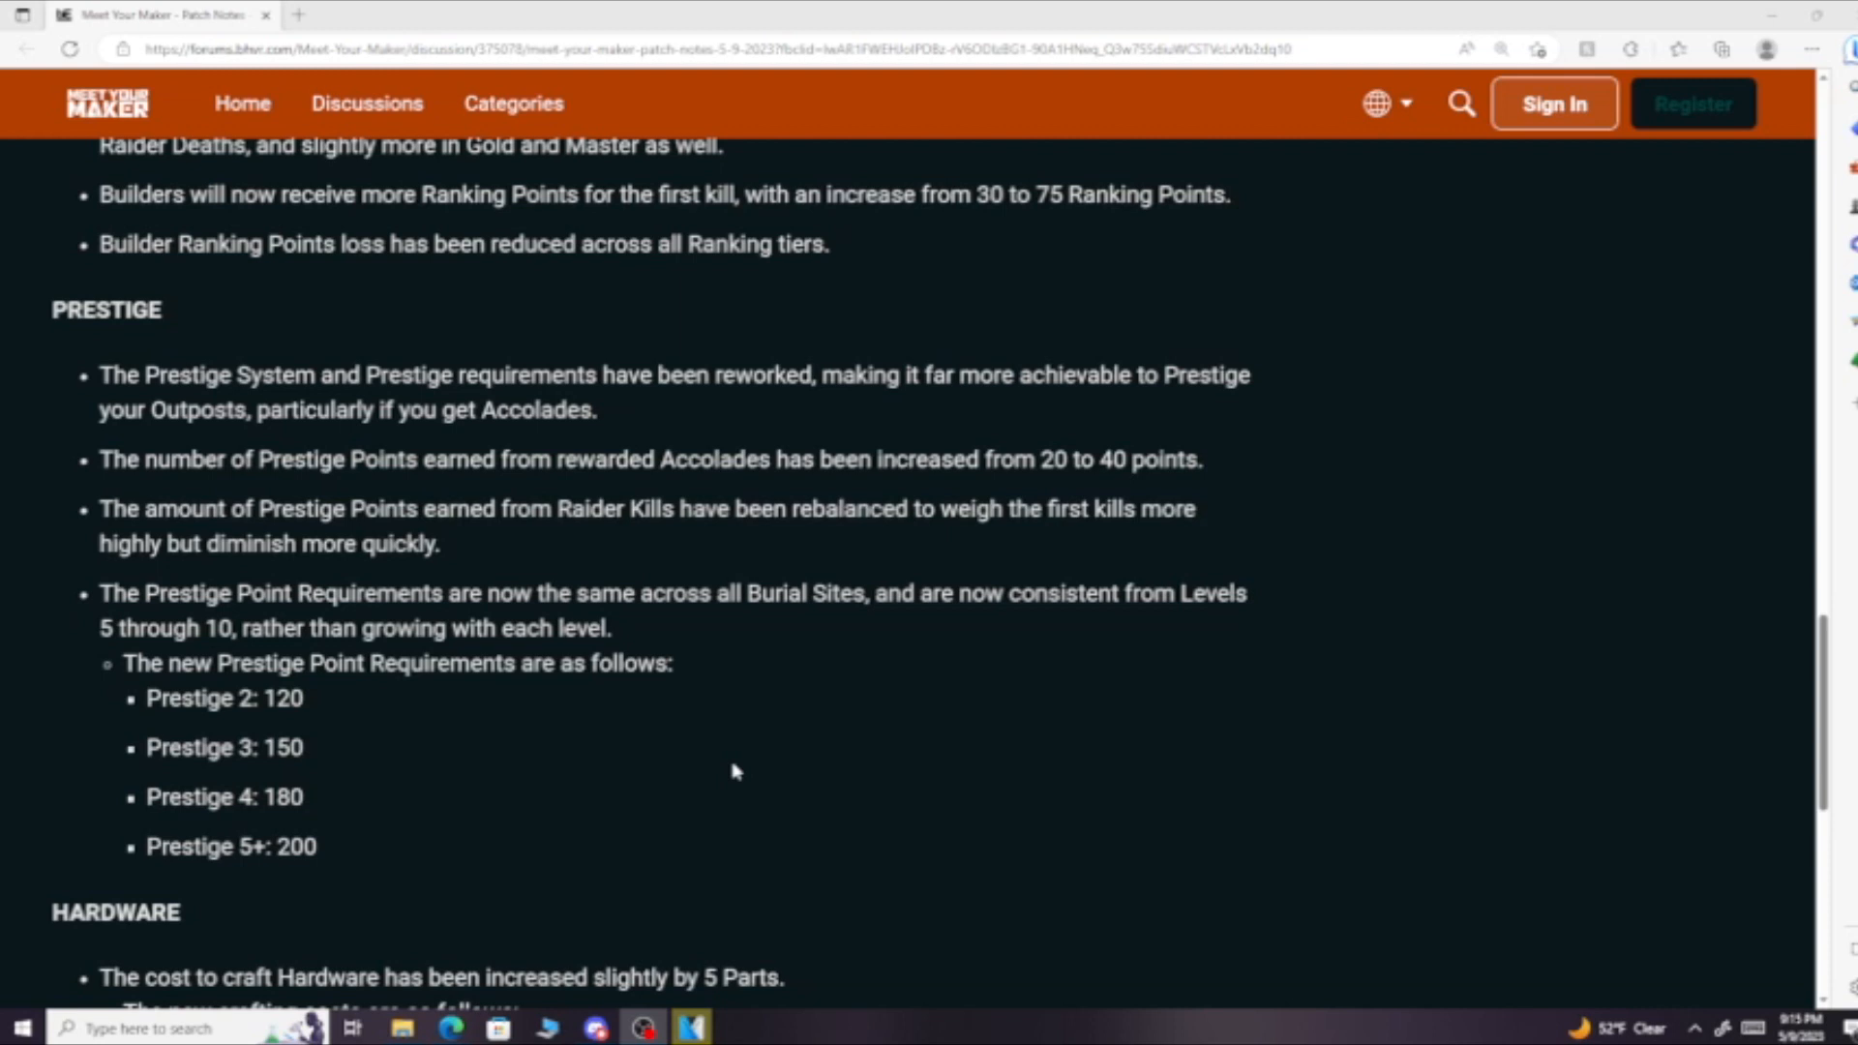
scroll(down, 3)
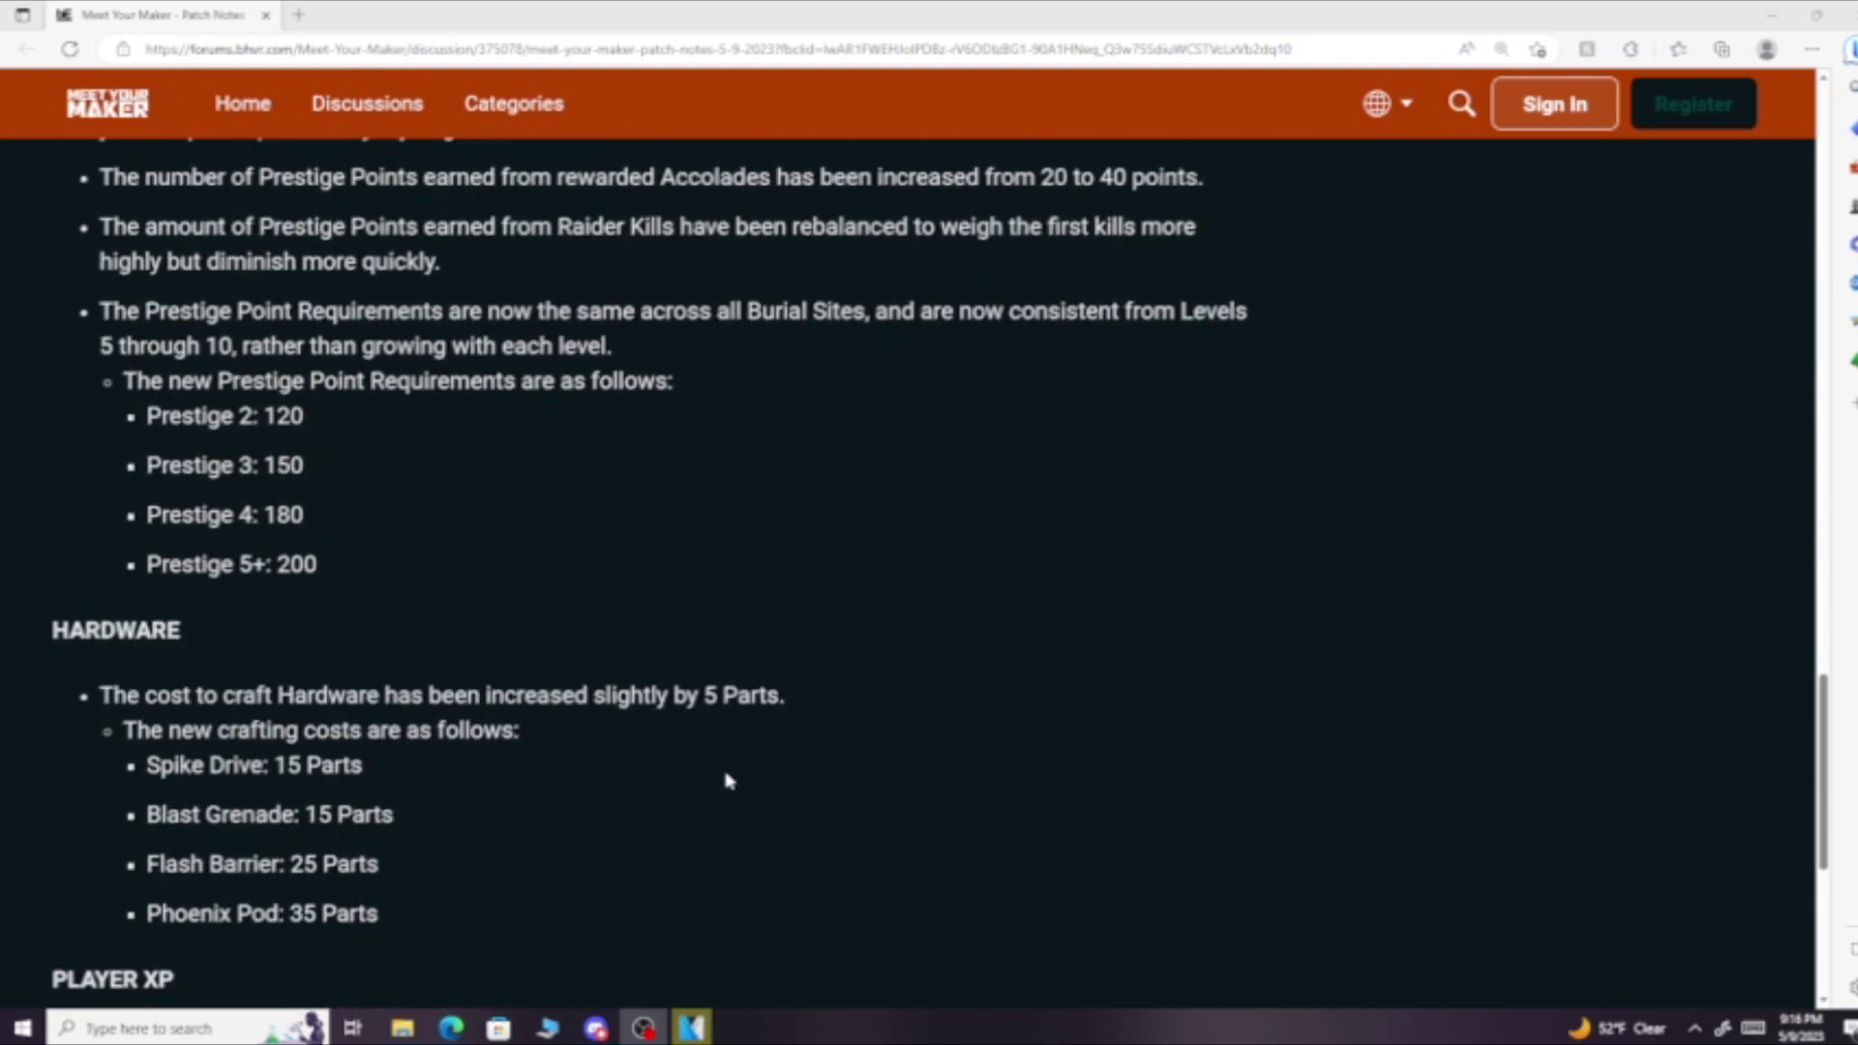
scroll(down, 3)
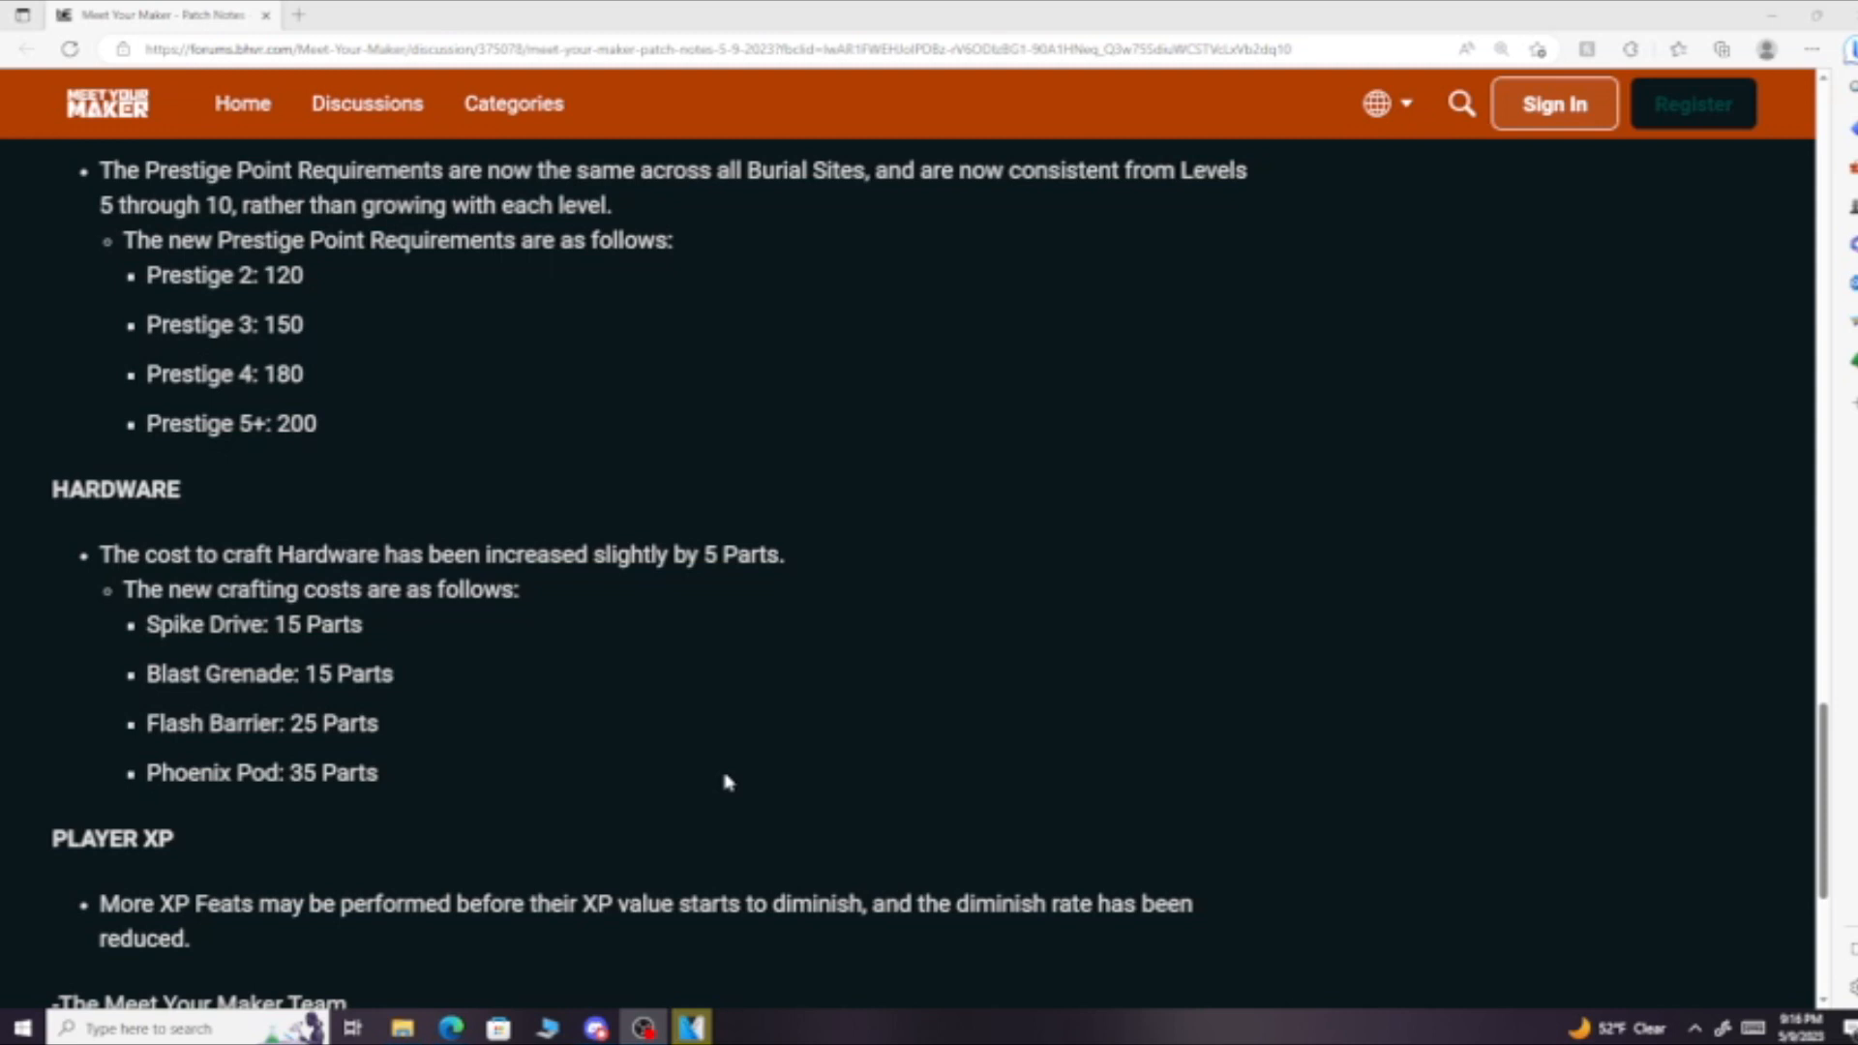
scroll(down, 3)
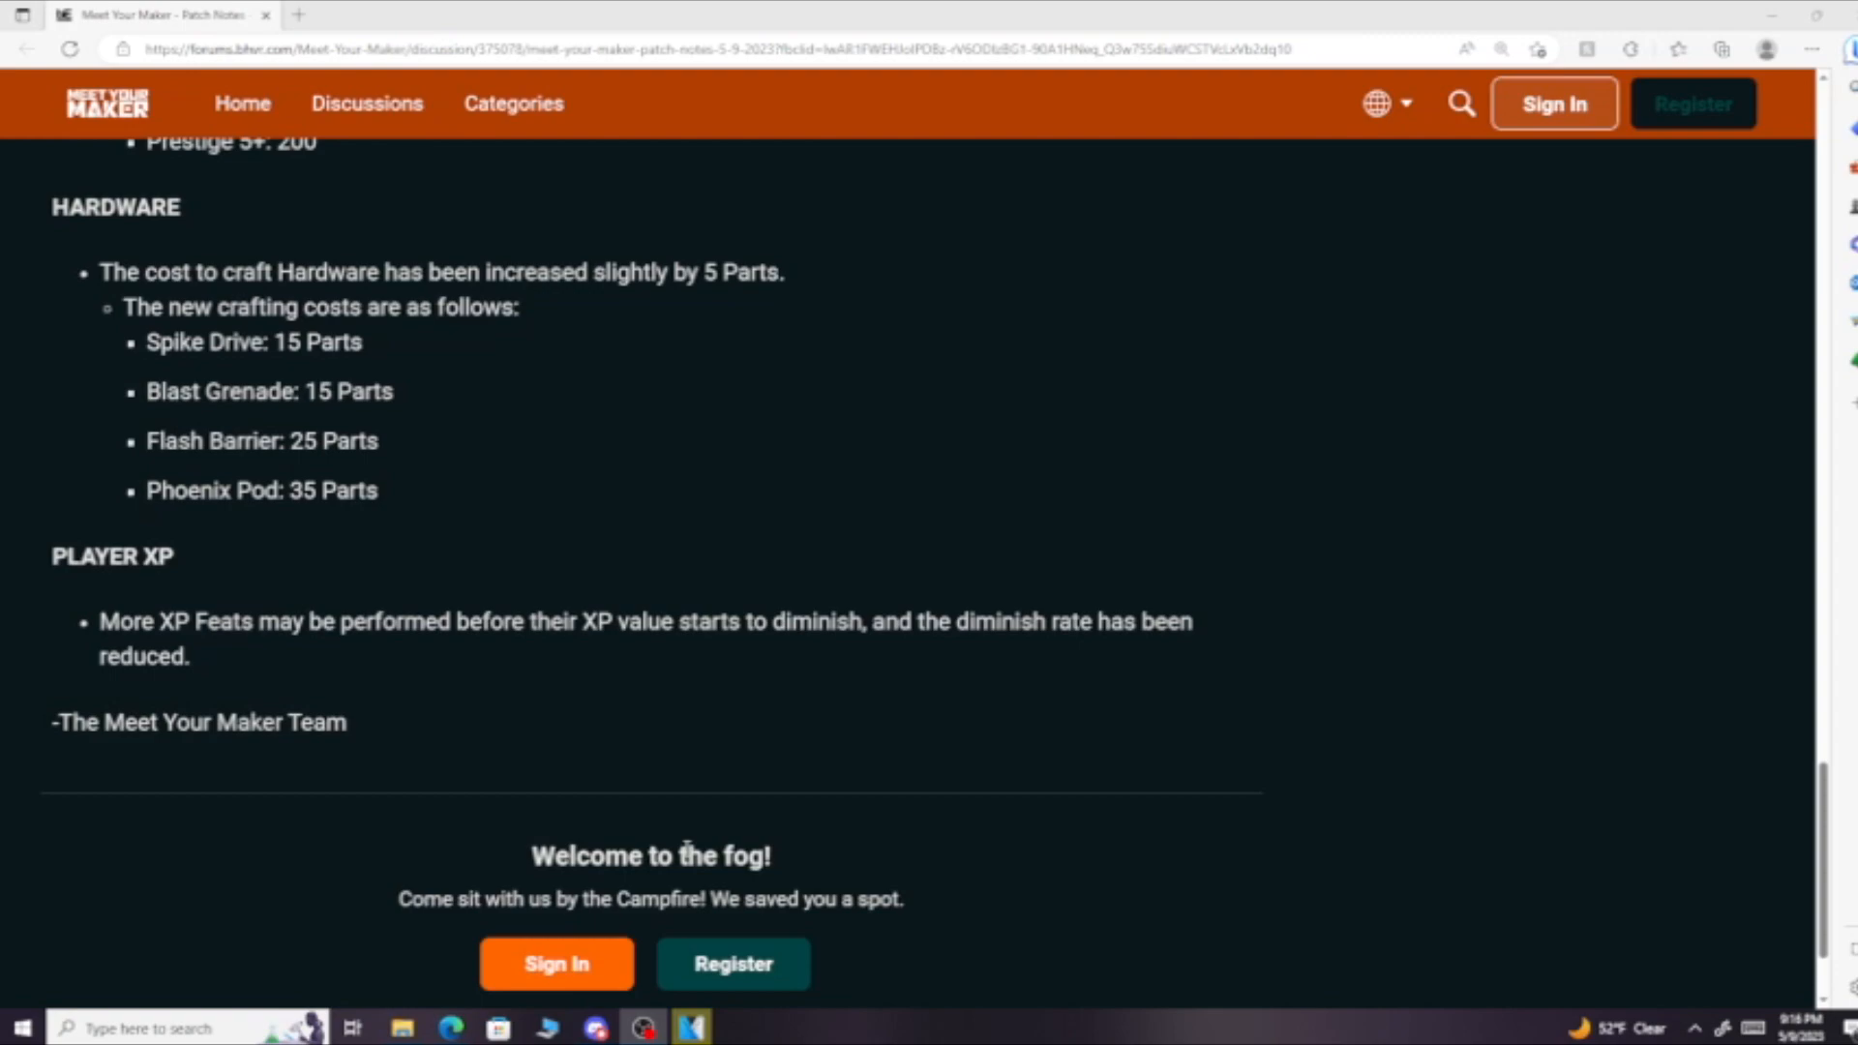
scroll(up, 3)
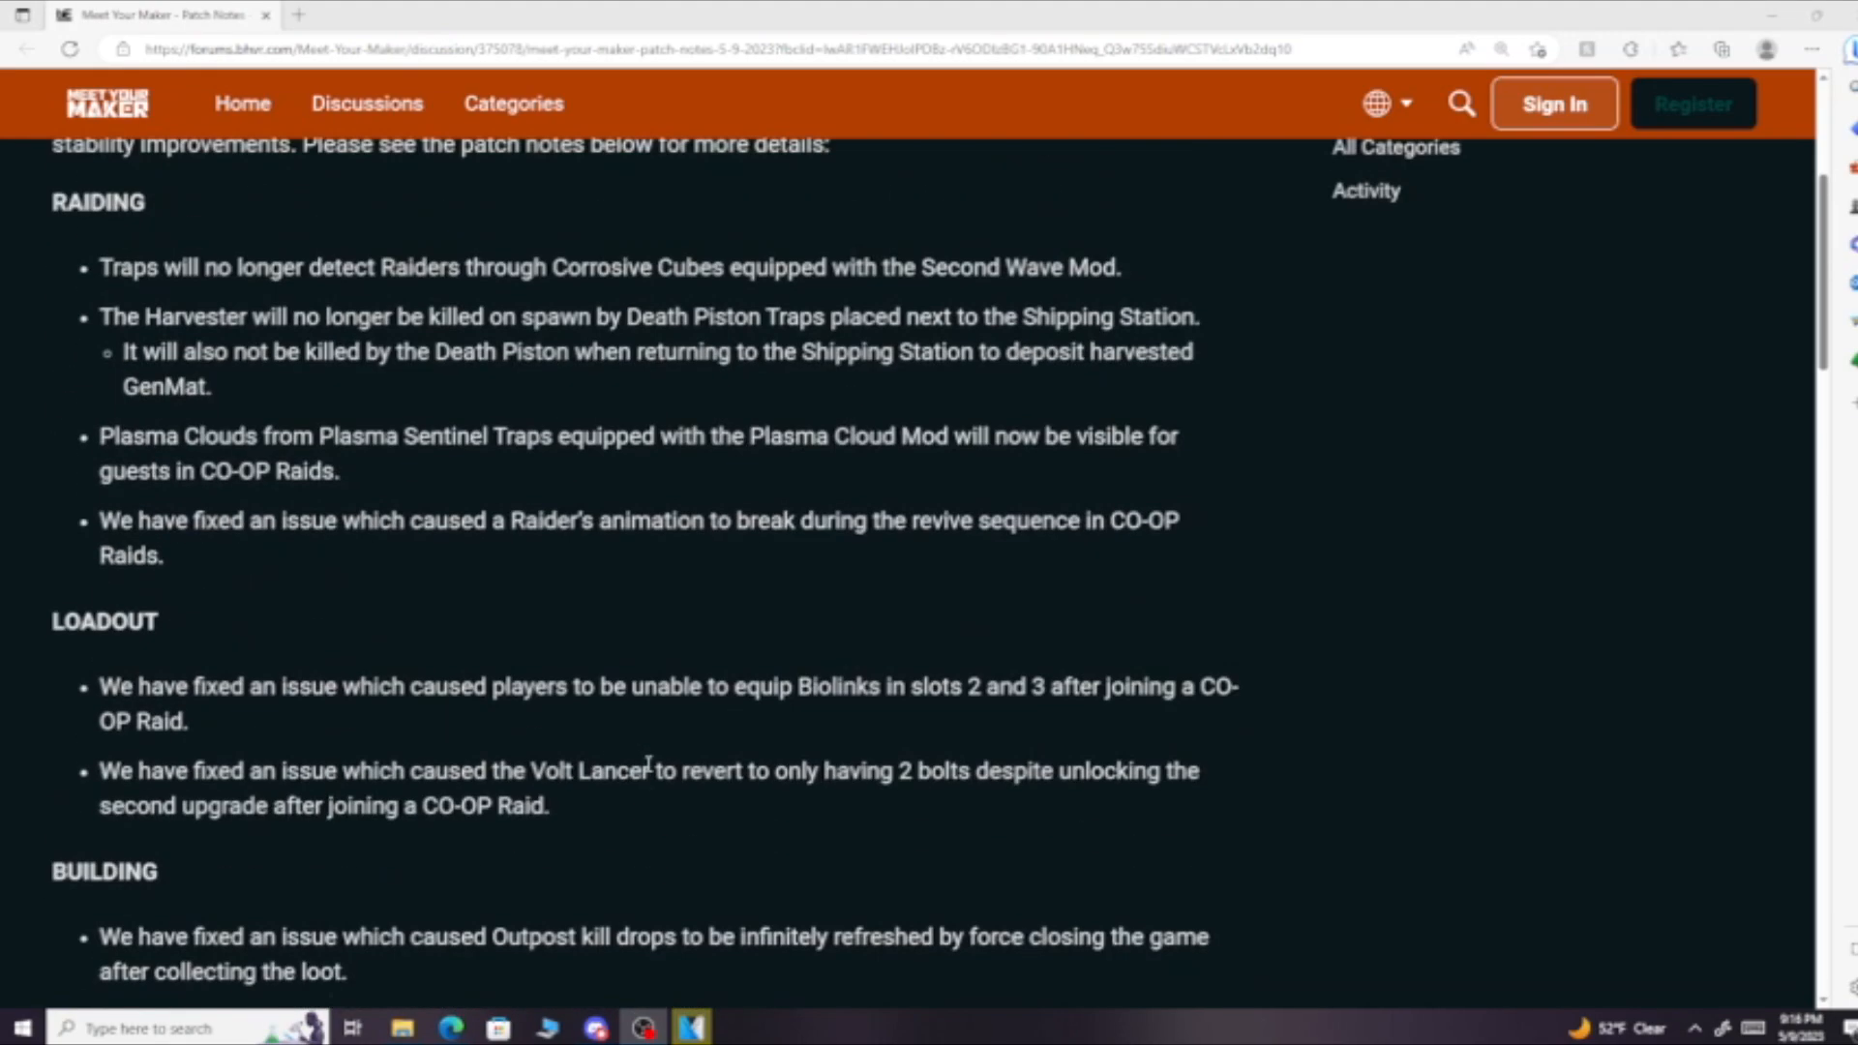
scroll(up, 3)
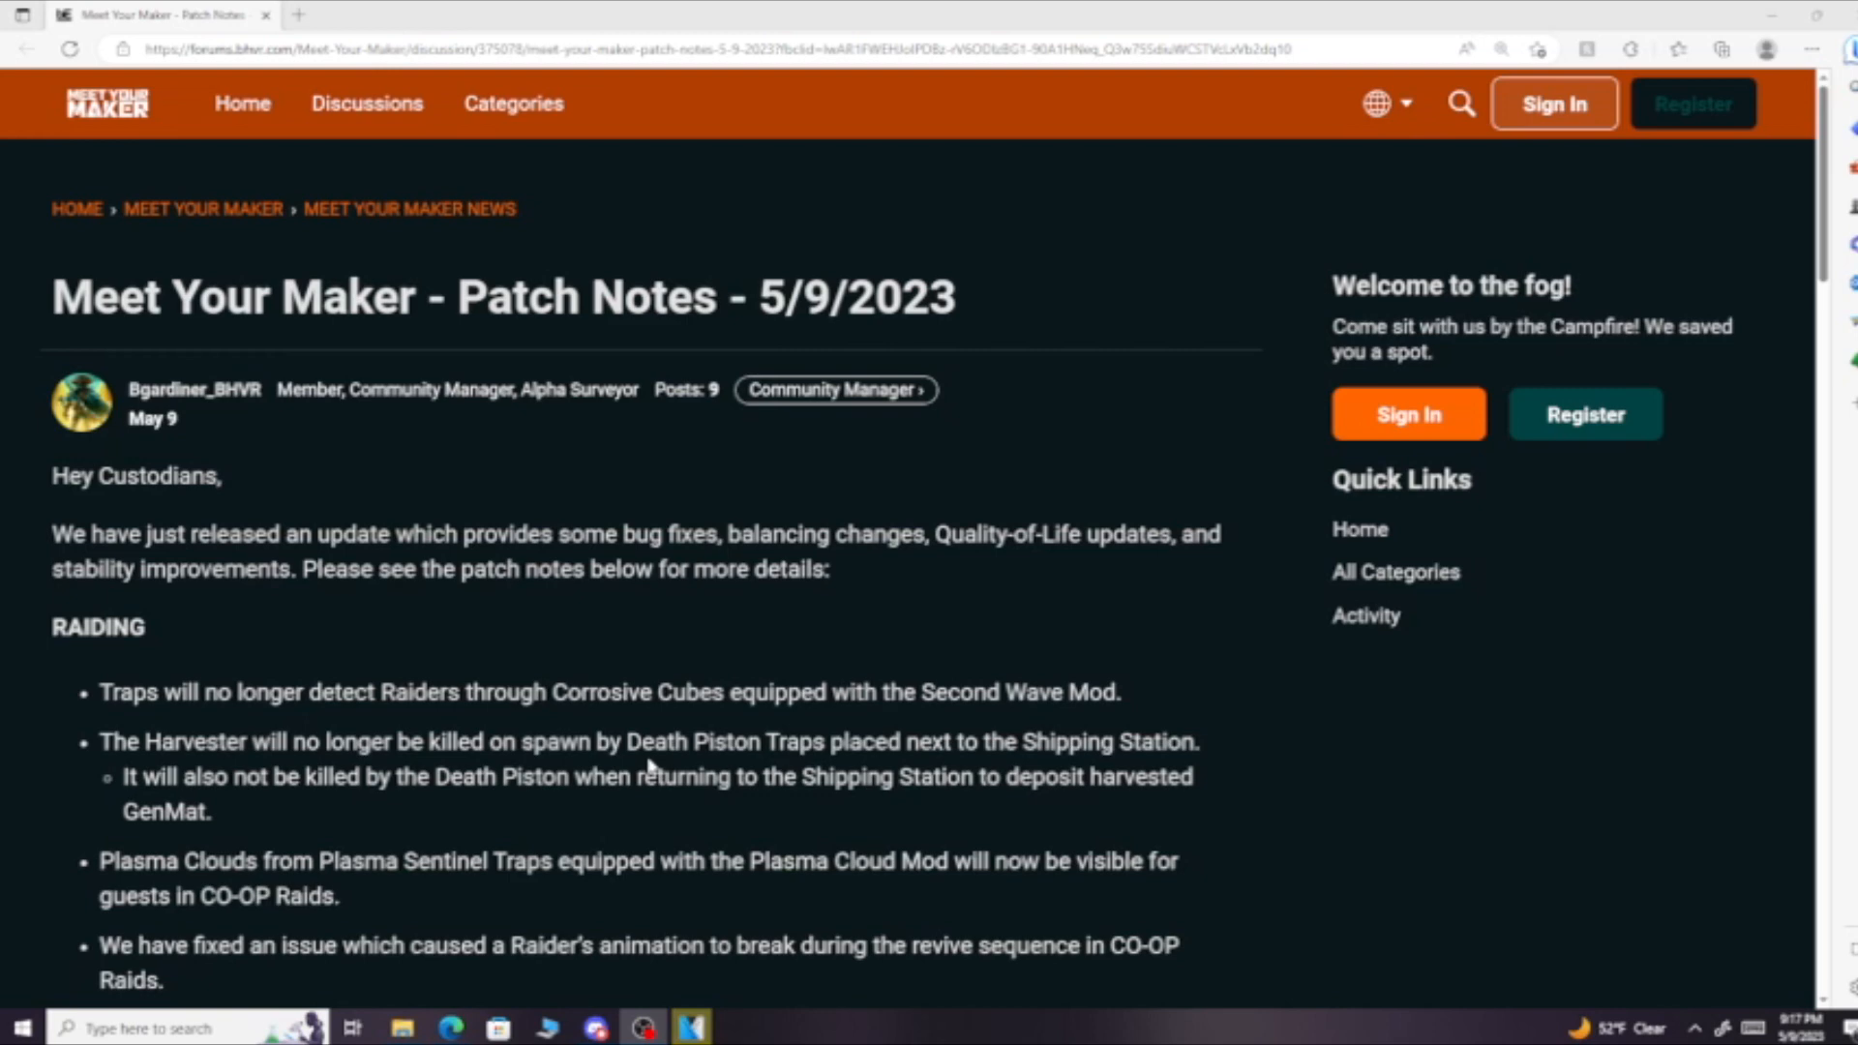
scroll(down, 3)
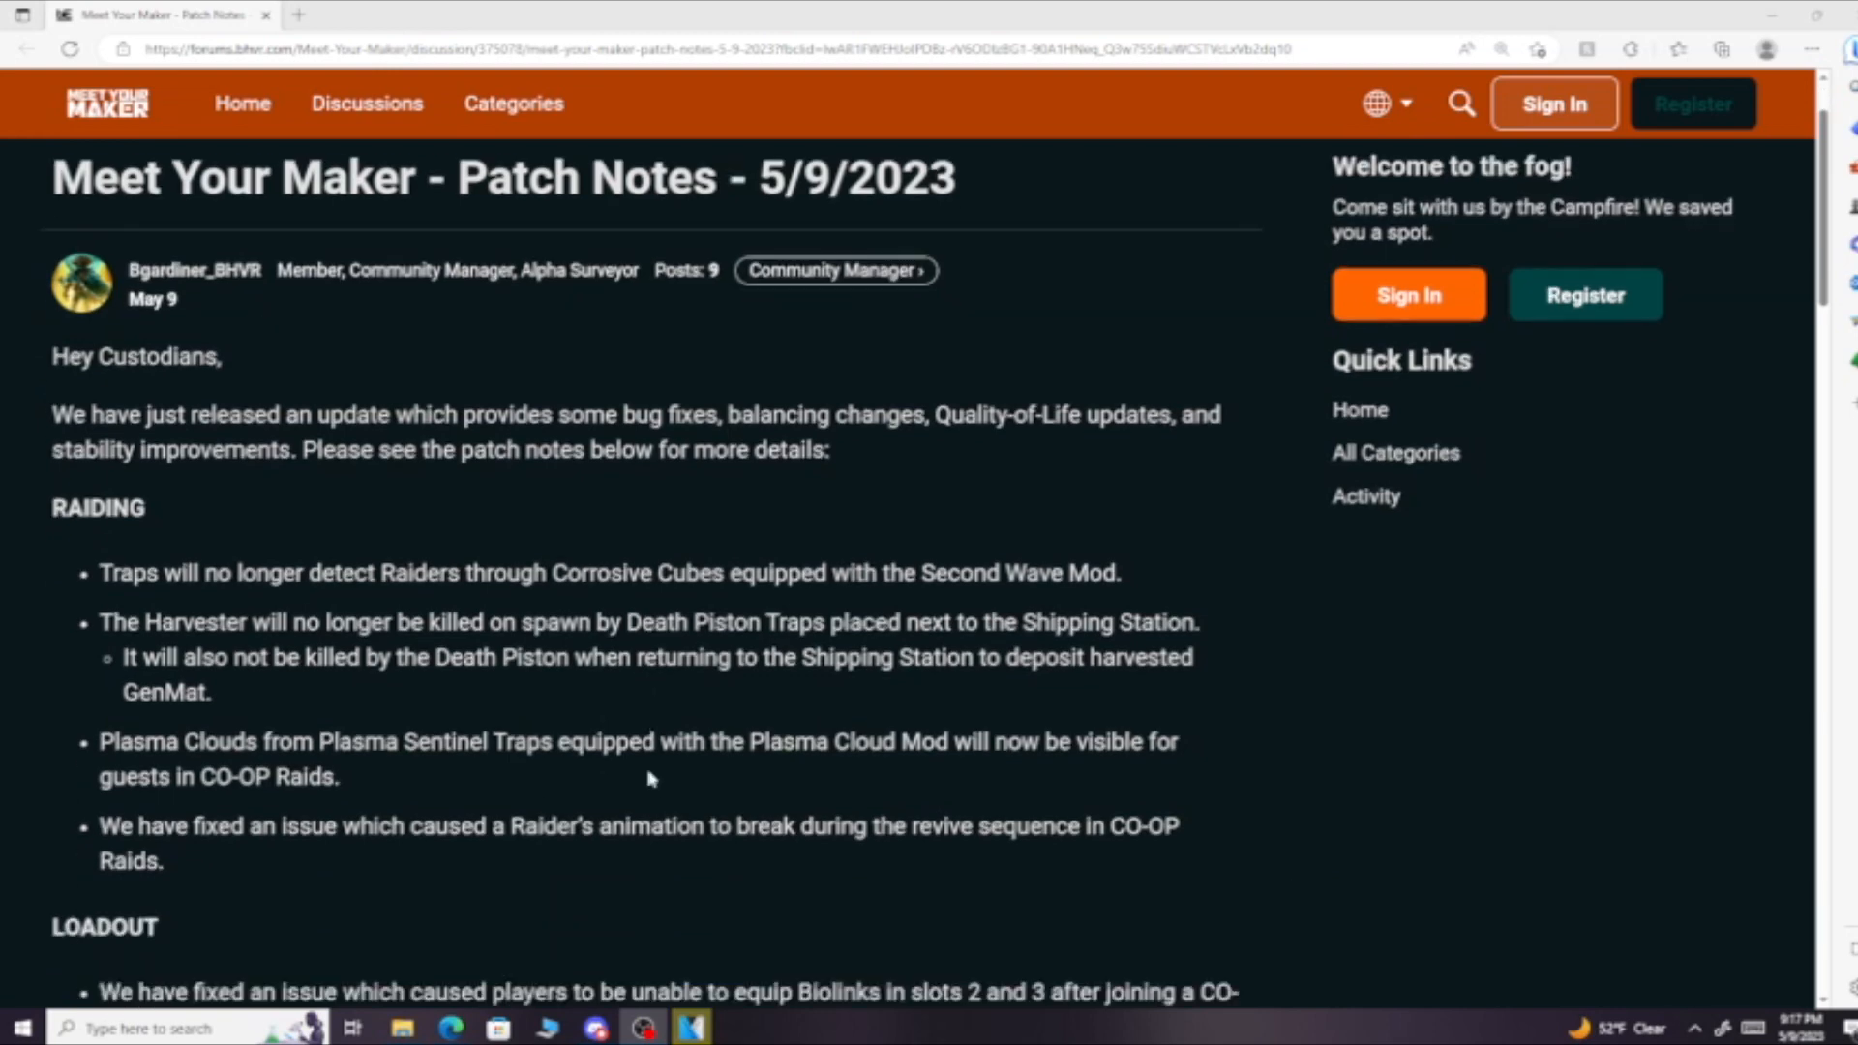
scroll(down, 3)
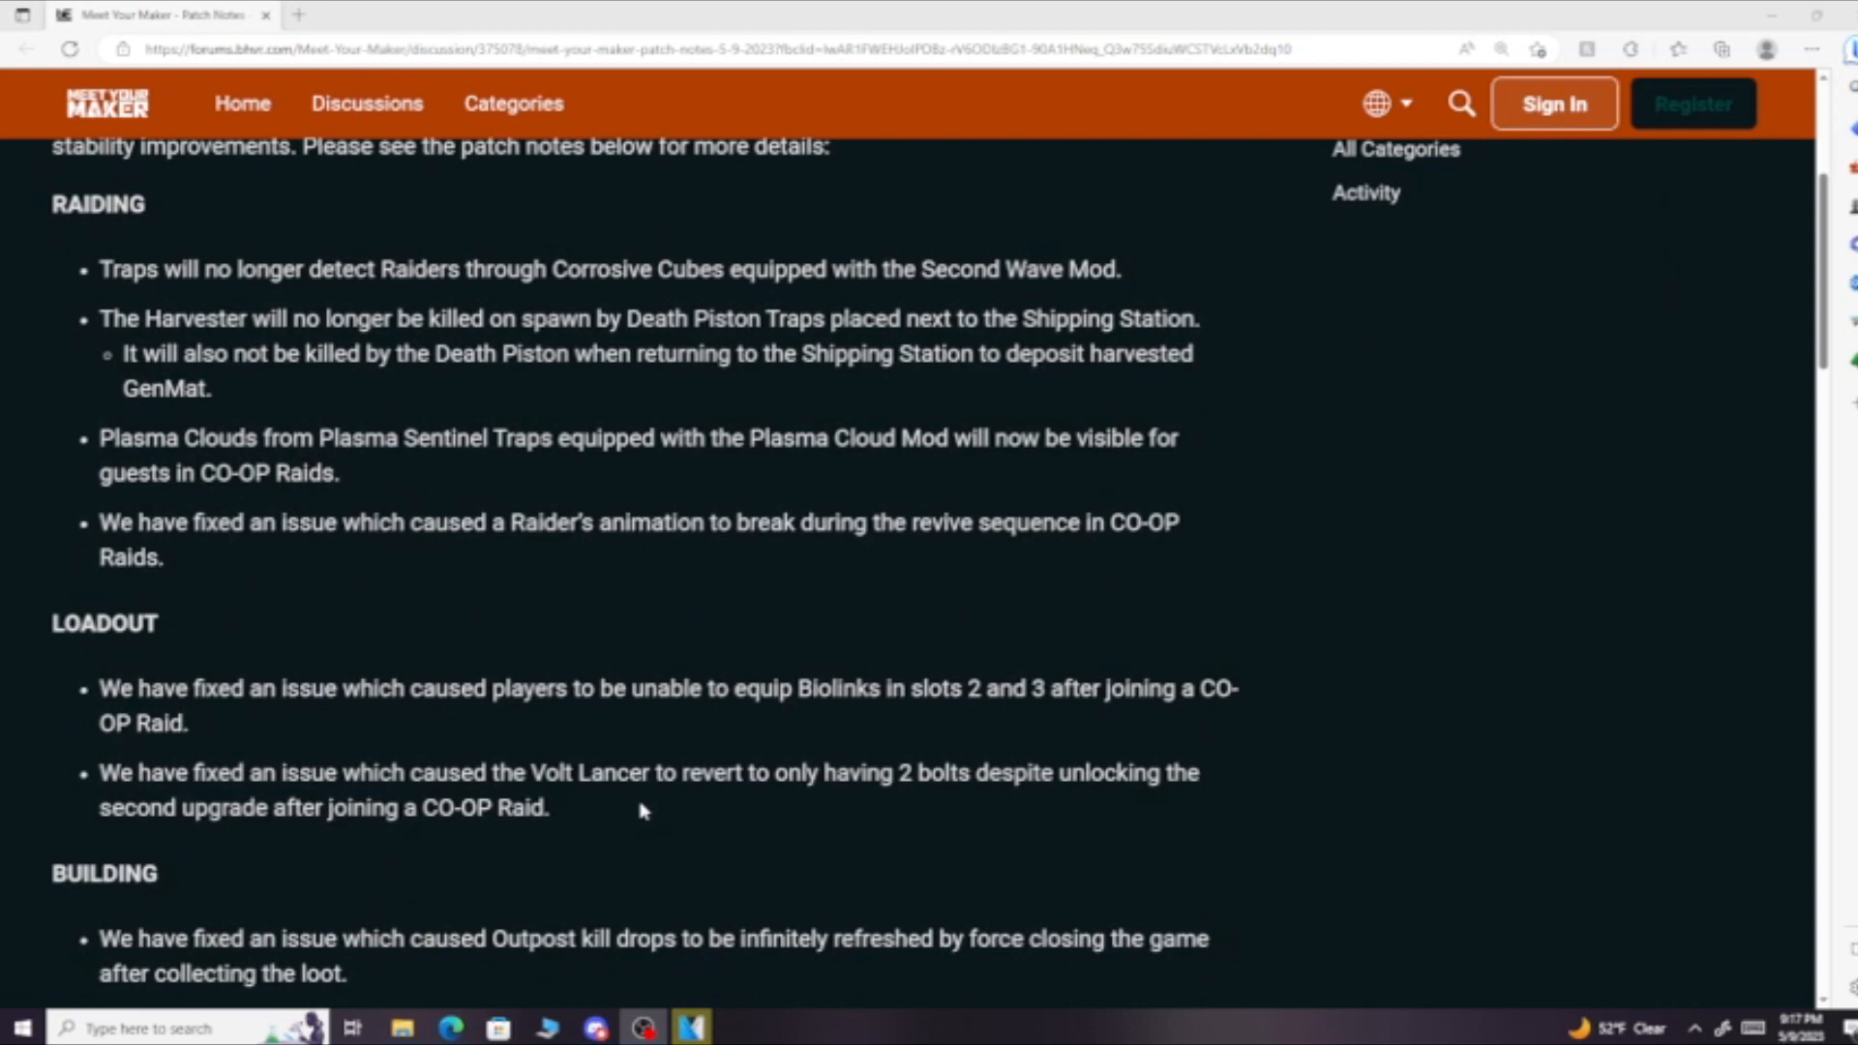
scroll(down, 3)
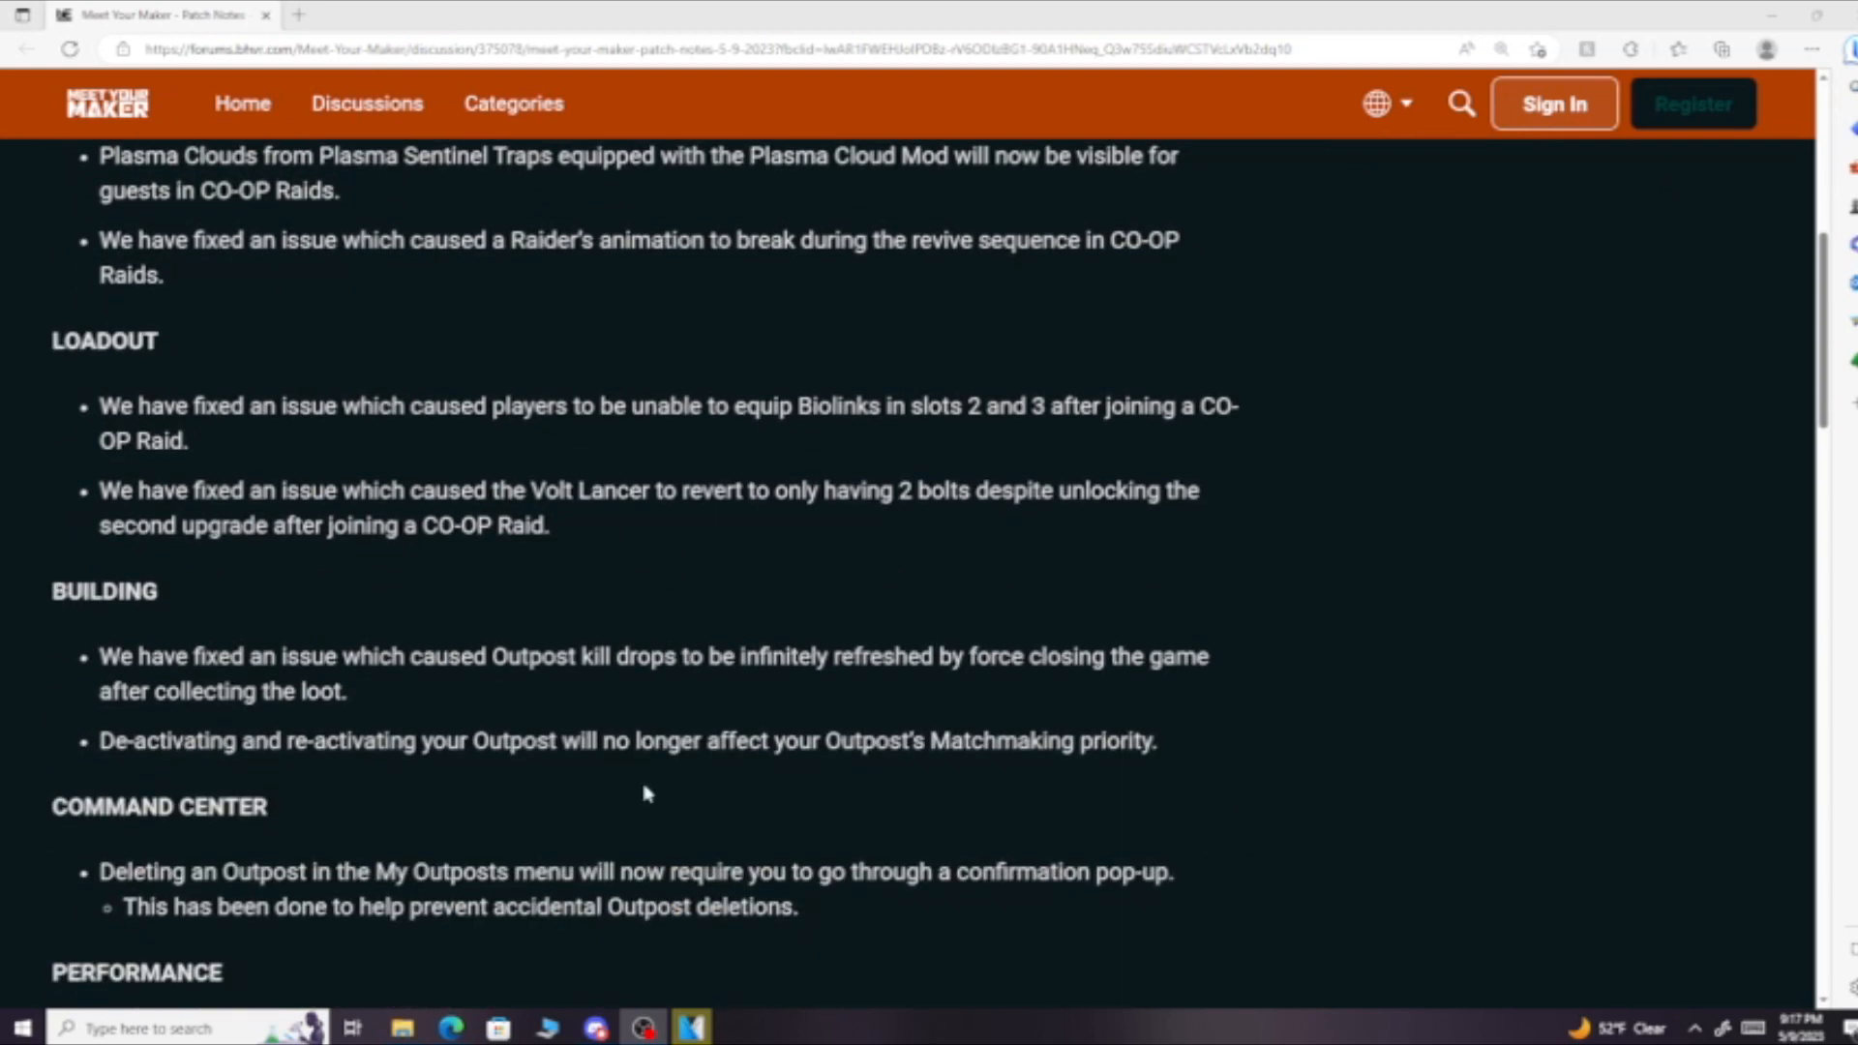
scroll(up, 3)
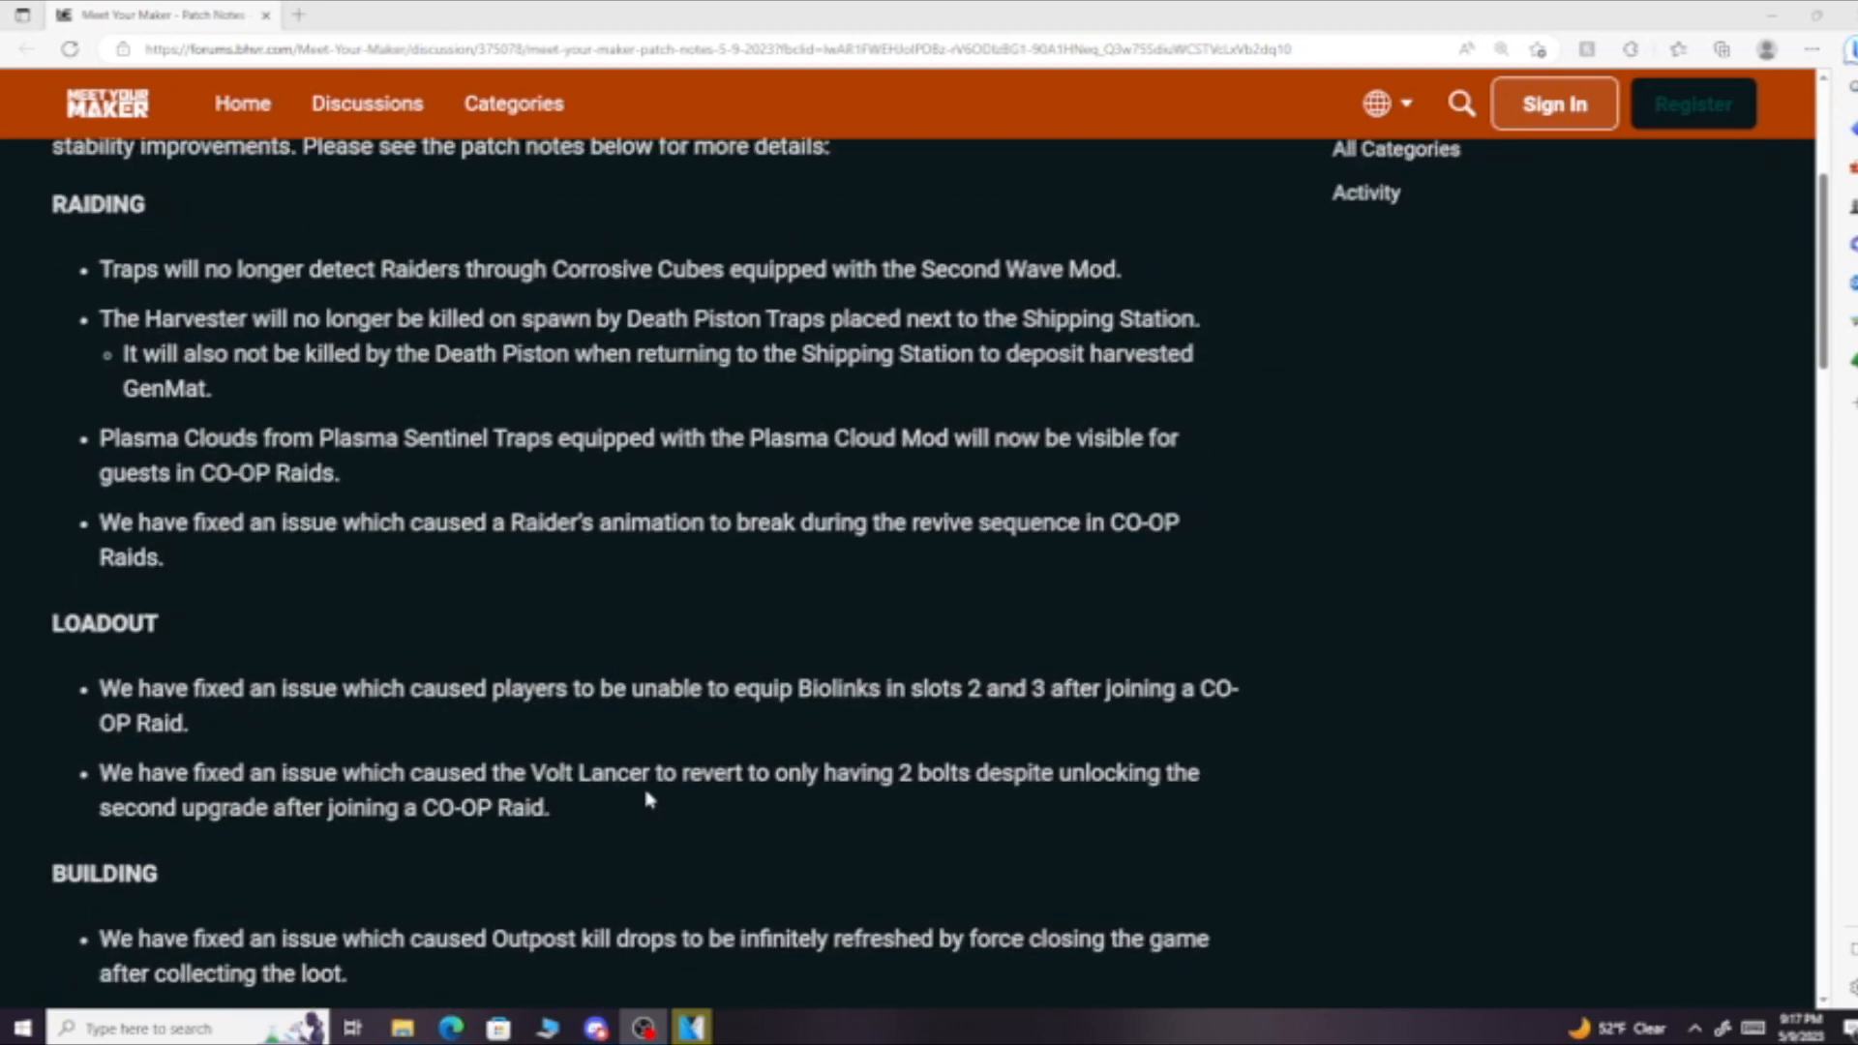
scroll(down, 3)
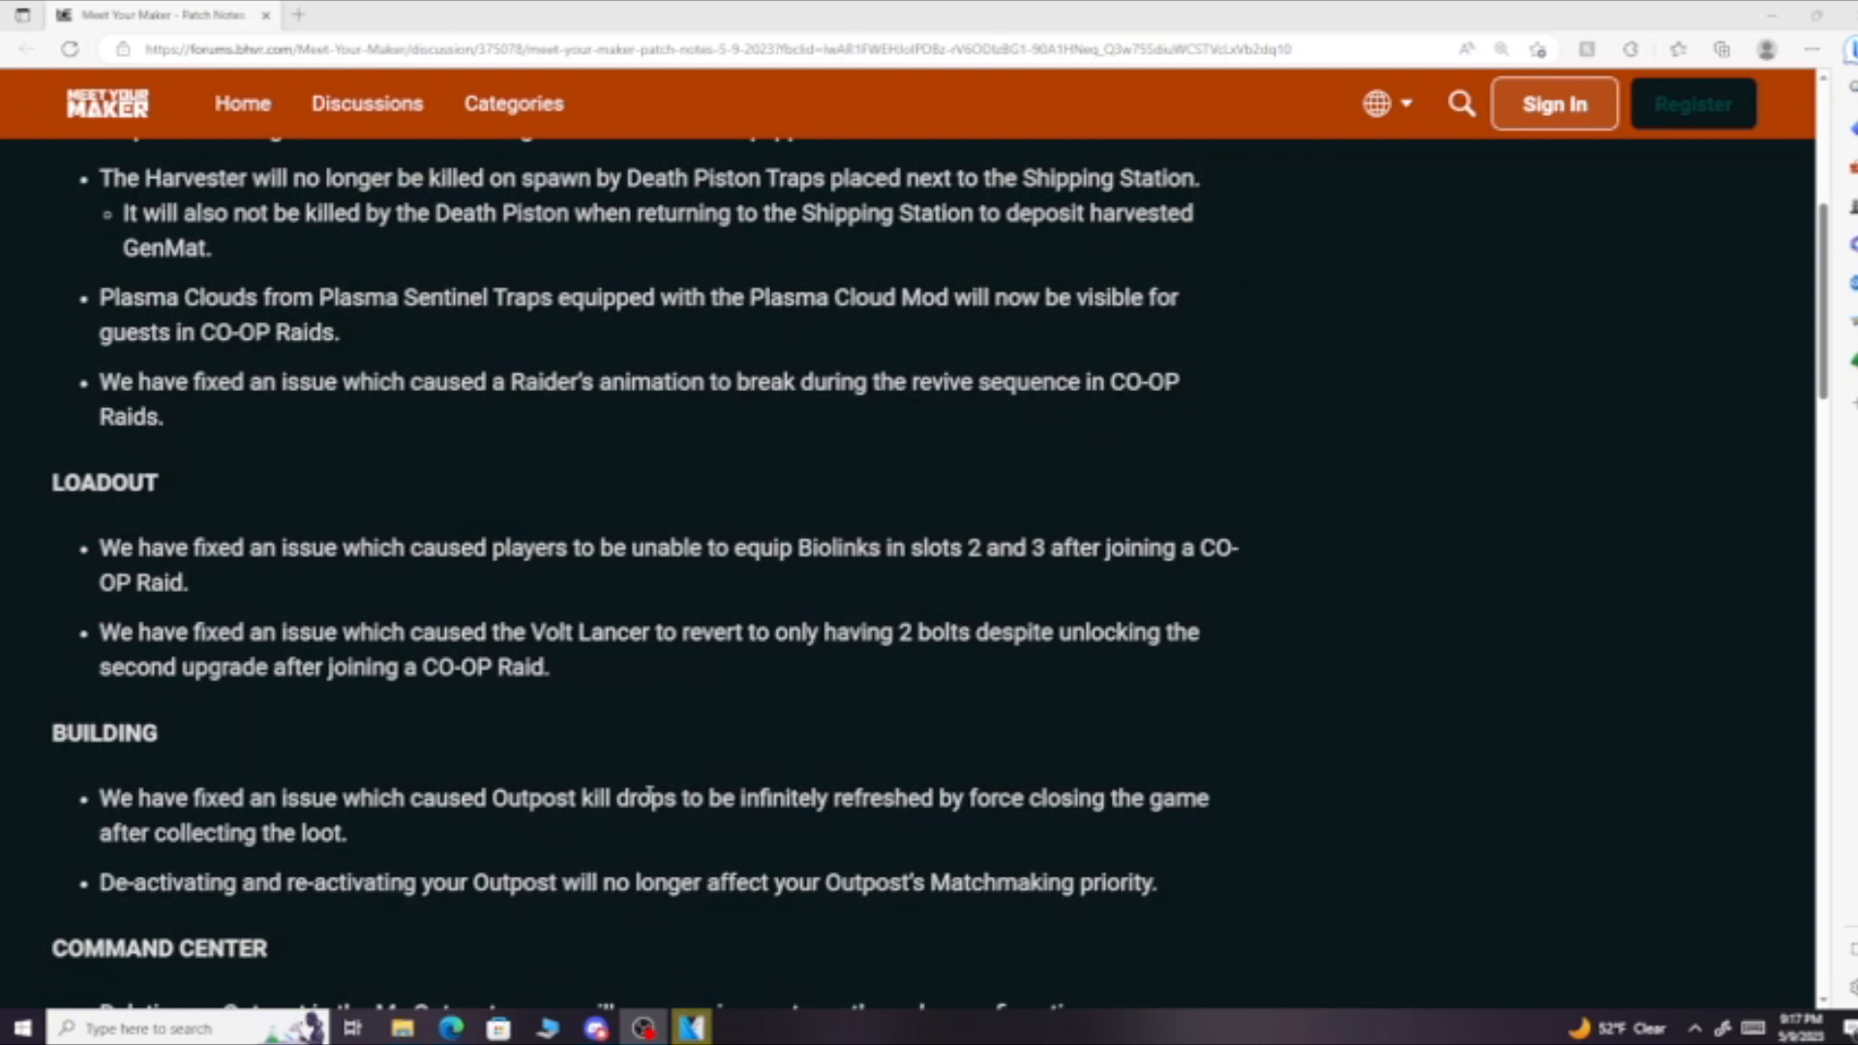